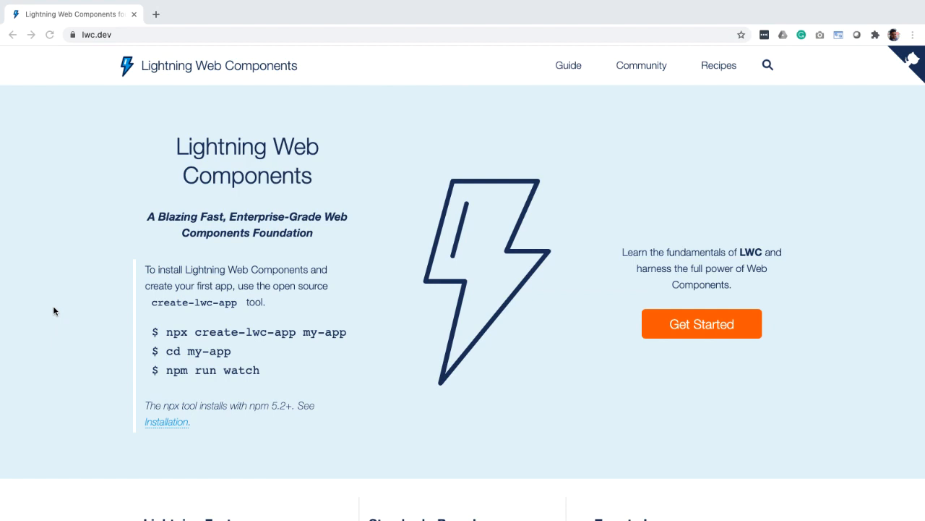
mouse_move(281, 379)
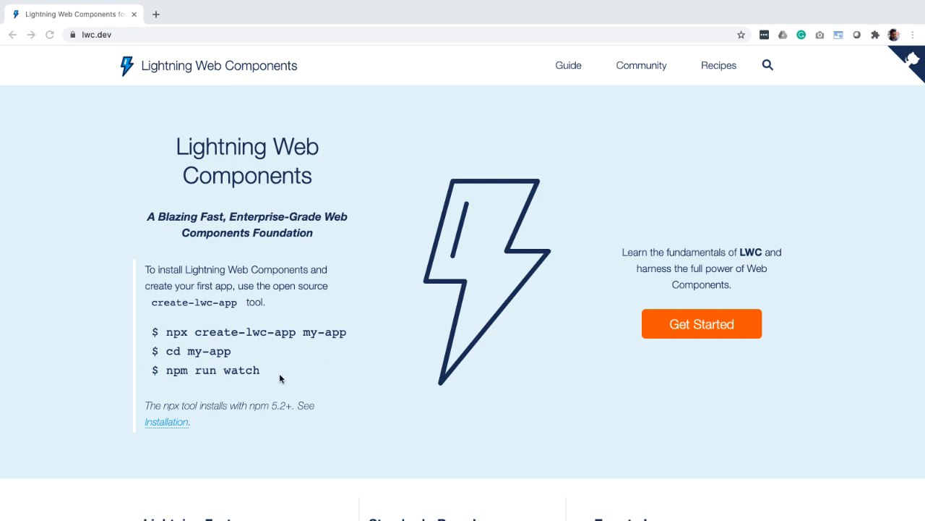
mouse_move(566, 74)
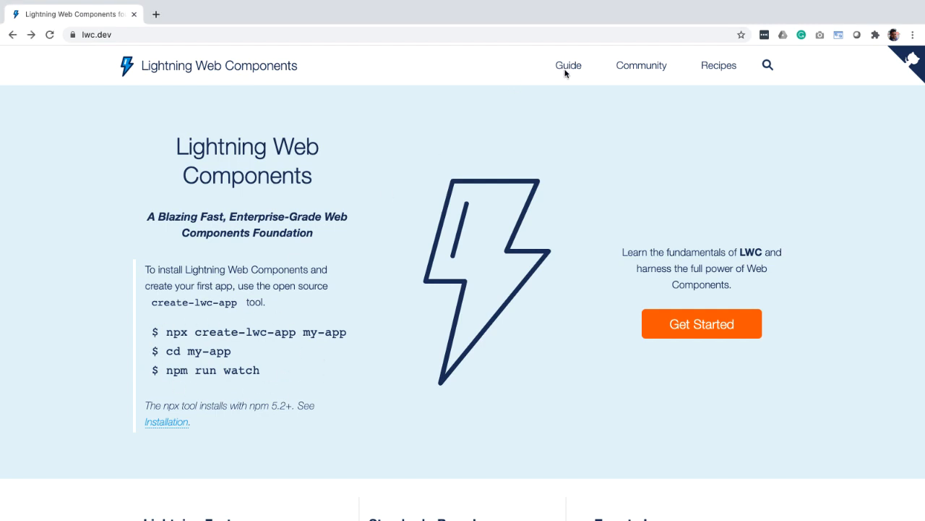
- Browse the LWC Dev Guide, then run npx create-lwc-app my-app in the terminal
left_click(568, 65)
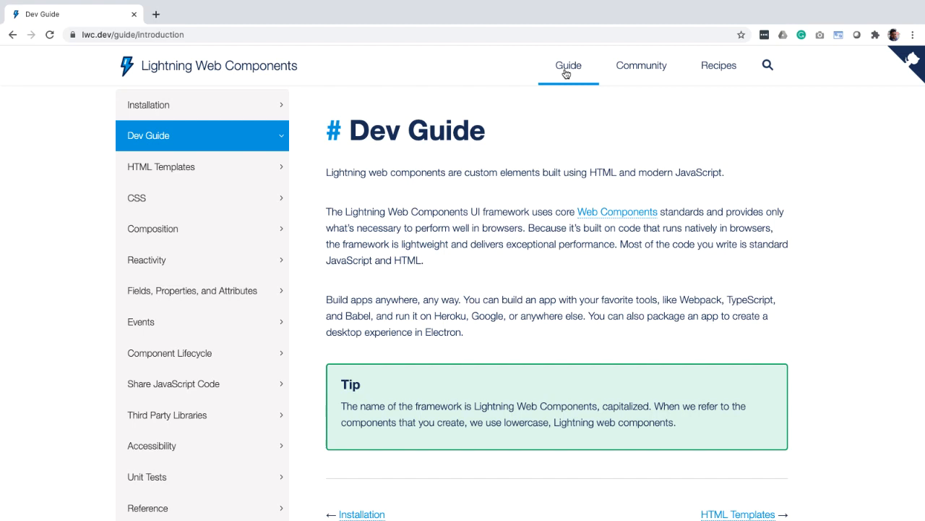
left_click(209, 66)
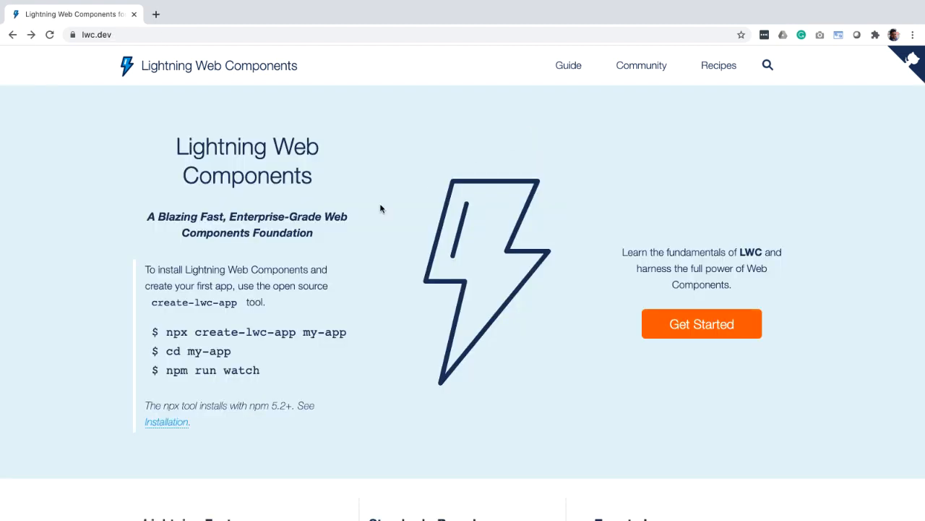
mouse_move(152, 302)
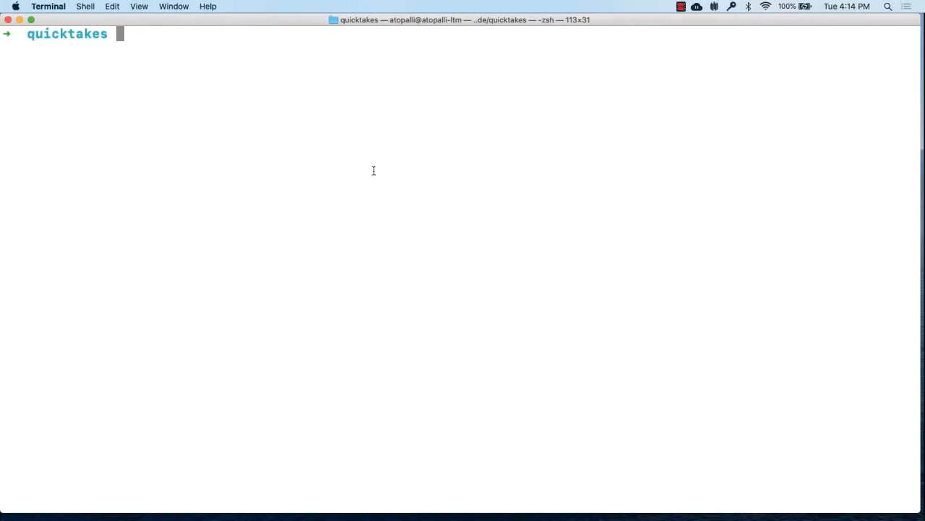
type("npx create-lwc-app my-app")
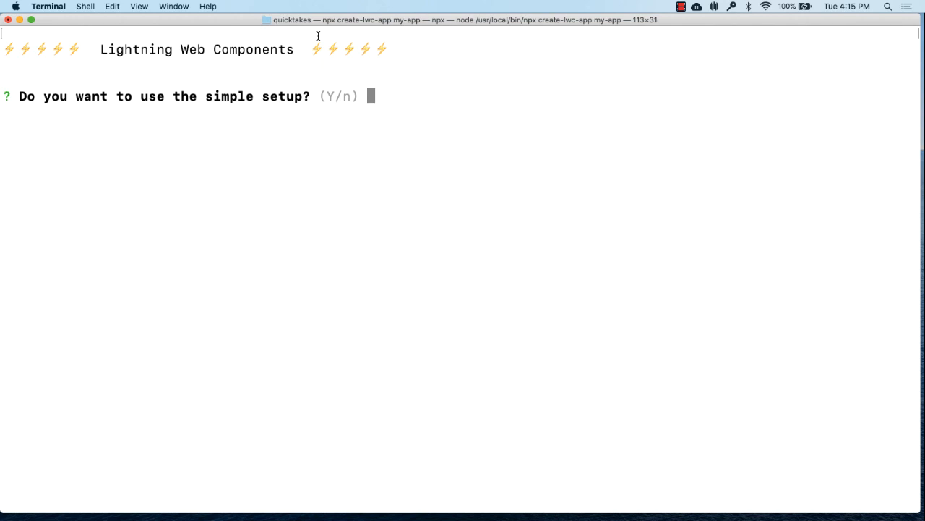
- Decline the simple setup and accept my-app as the package name
type("n")
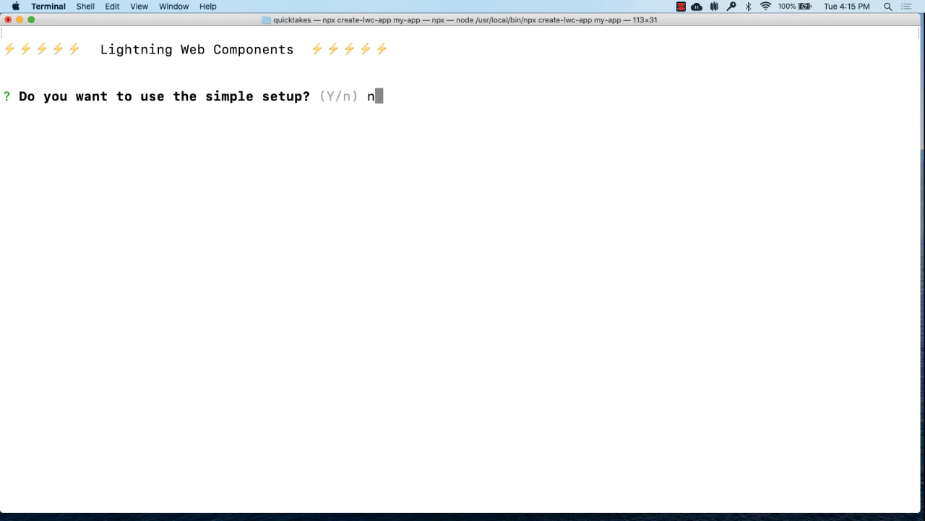
key("Return")
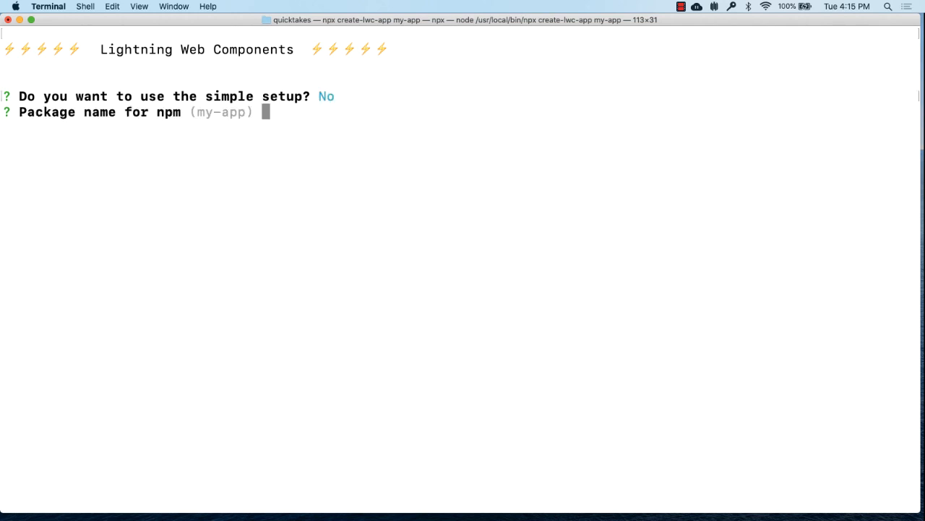
key("Return")
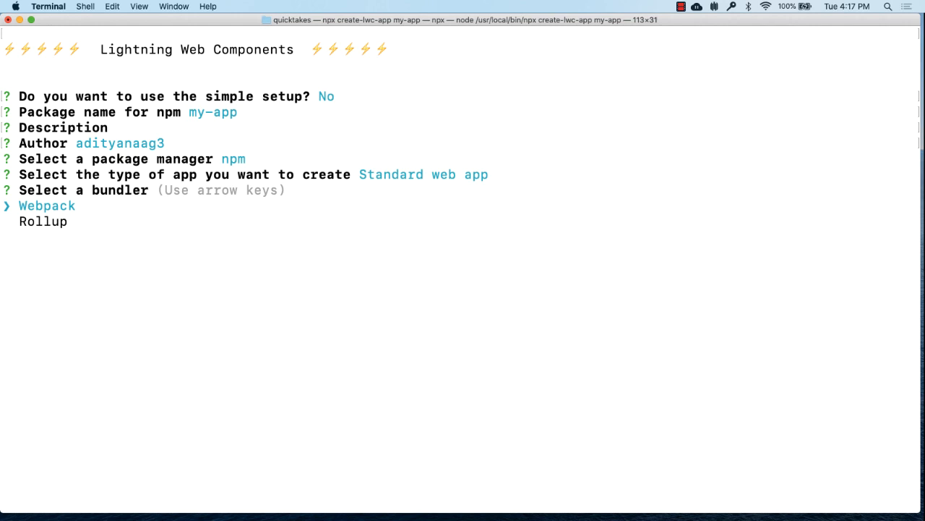
- Choose Webpack, JavaScript, and N for the Express API server
key("Return")
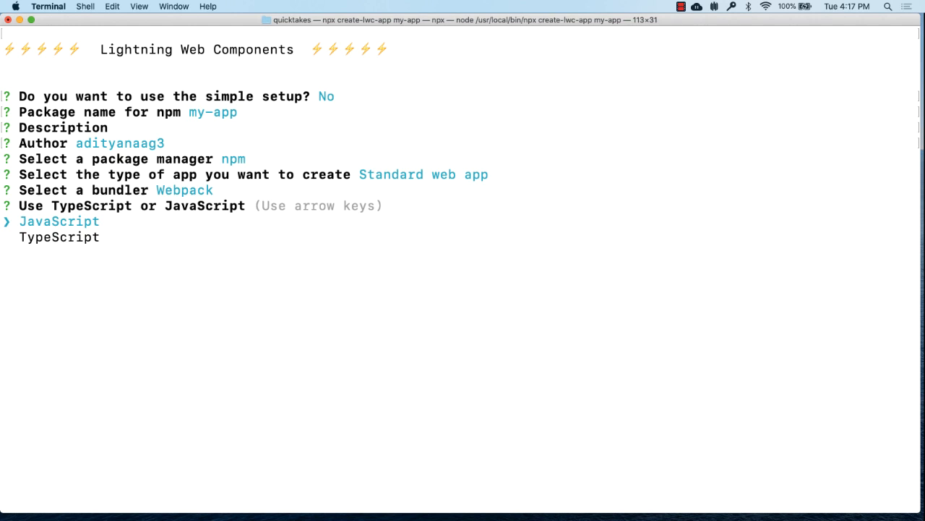
key("Return")
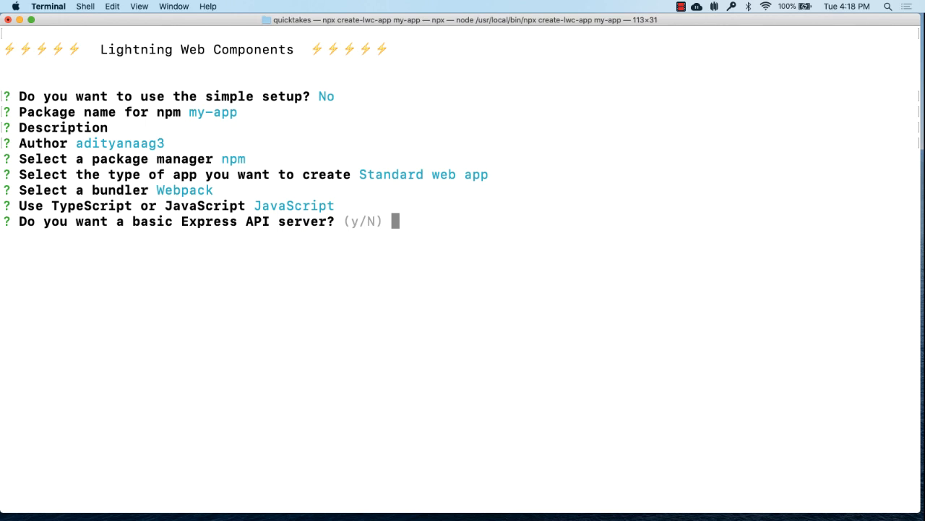
type("N")
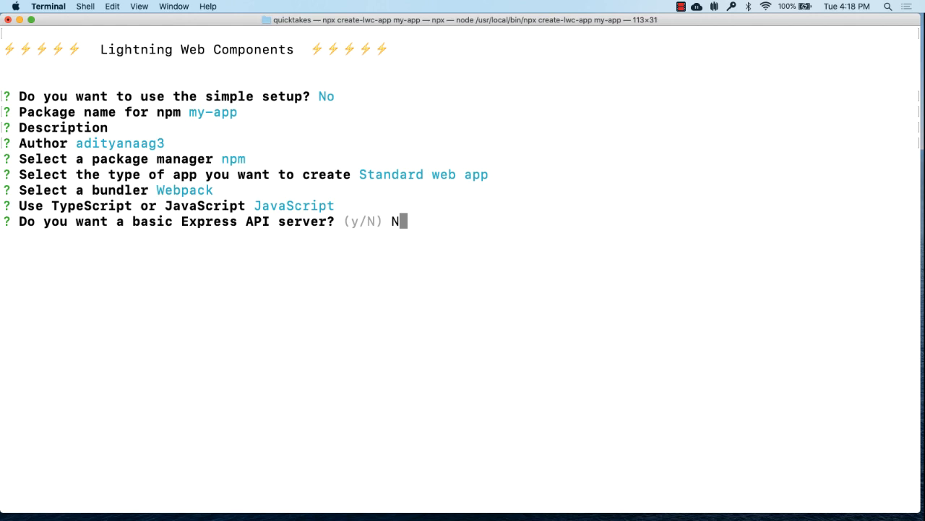
key("Return")
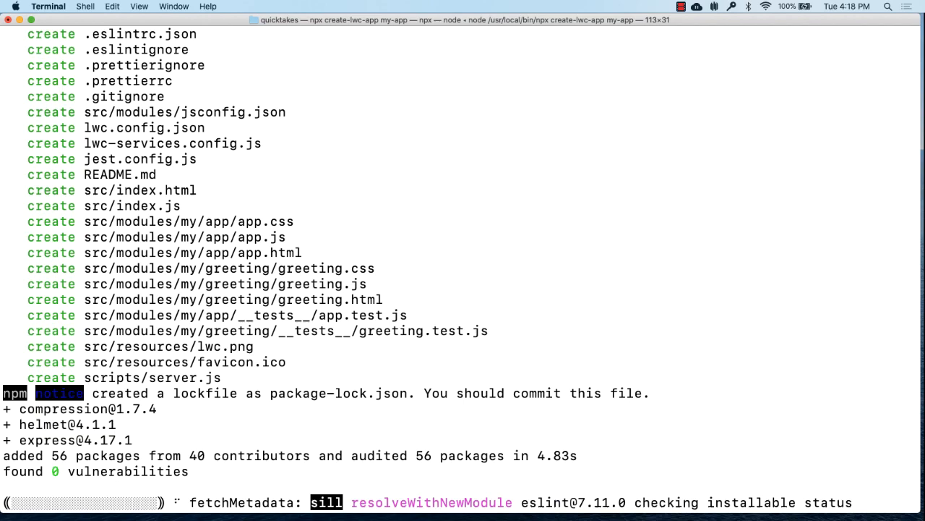
- Scroll through the npm install output
scroll("down", 3)
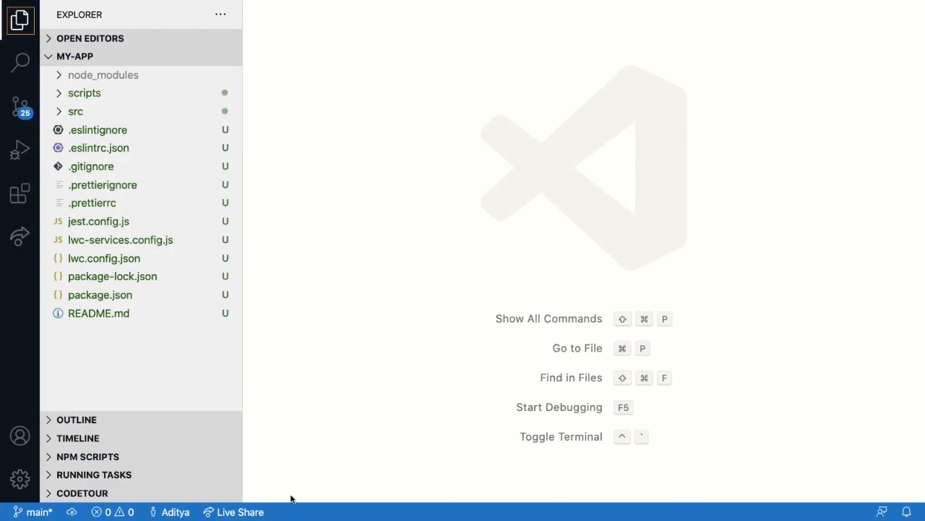
- Expand the src folder and open index.html
left_click(97, 129)
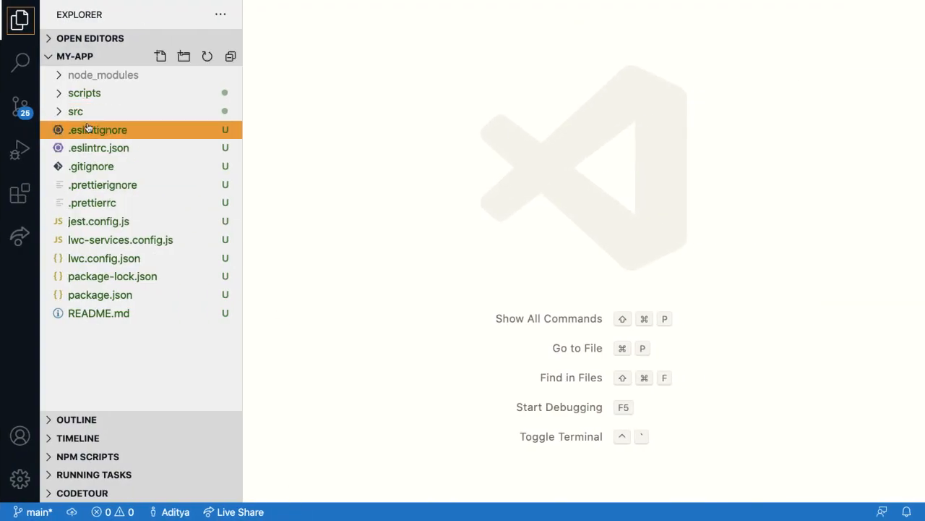
left_click(75, 111)
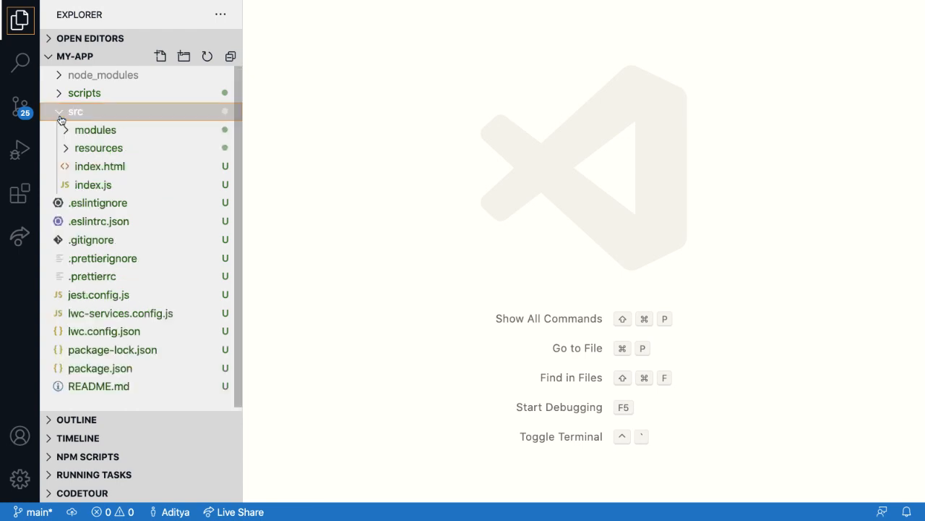
left_click(100, 166)
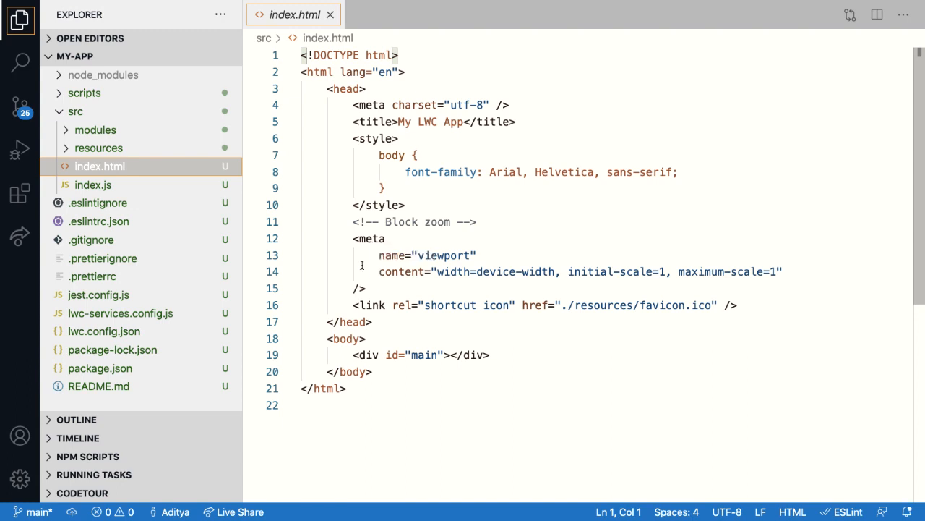
- Open index.js and select the createElement call on line 4
left_click(93, 185)
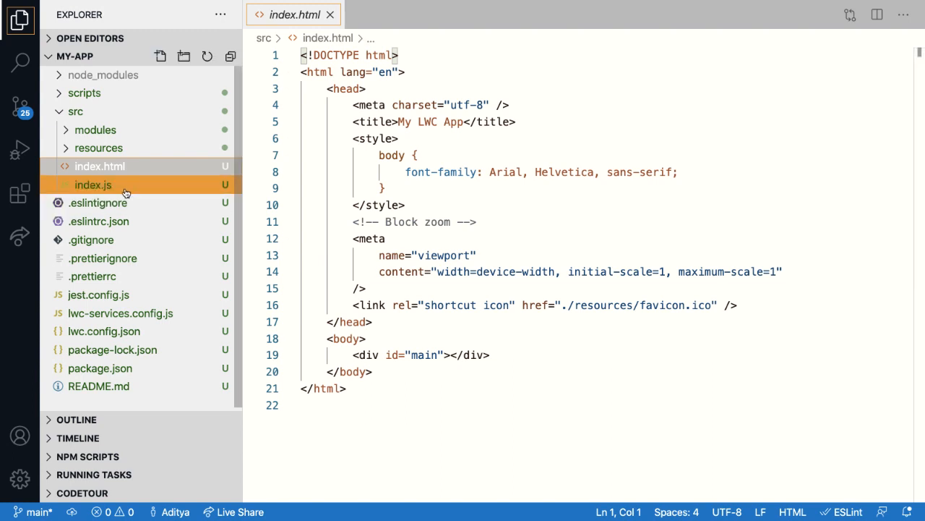
left_click(93, 185)
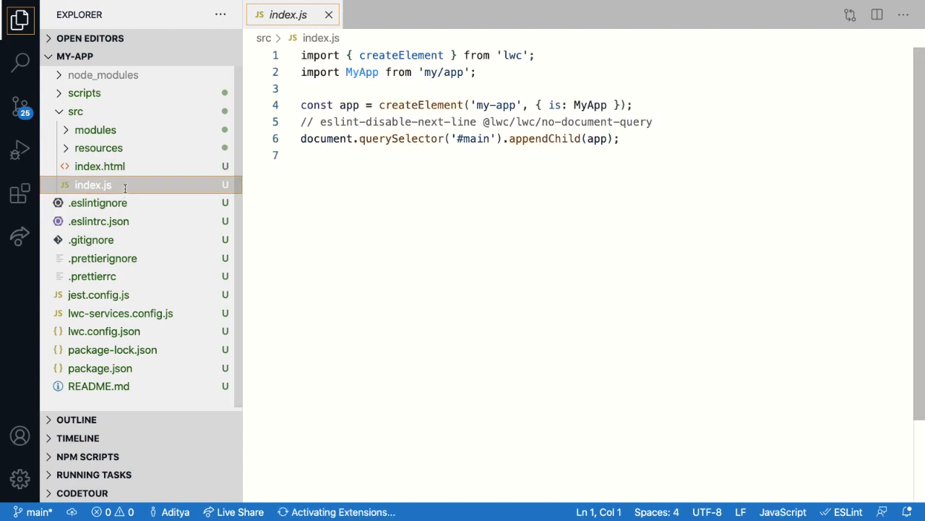
left_click(378, 104)
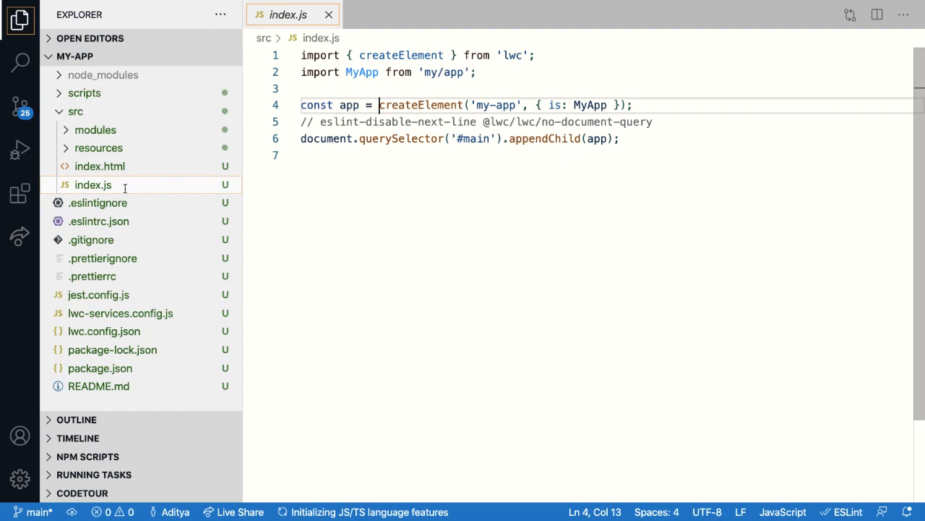
double_click(422, 105)
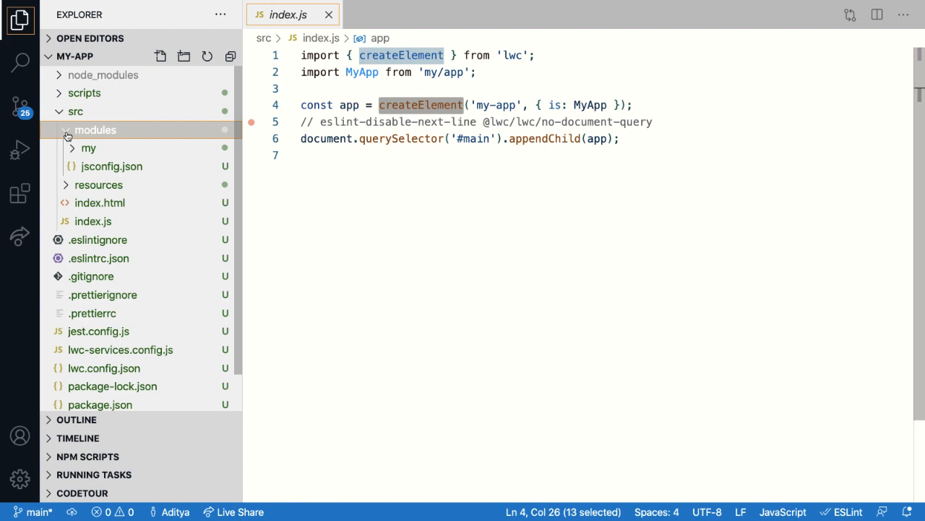
- Expand src/modules/my/app and open app.html and app.js
left_click(88, 148)
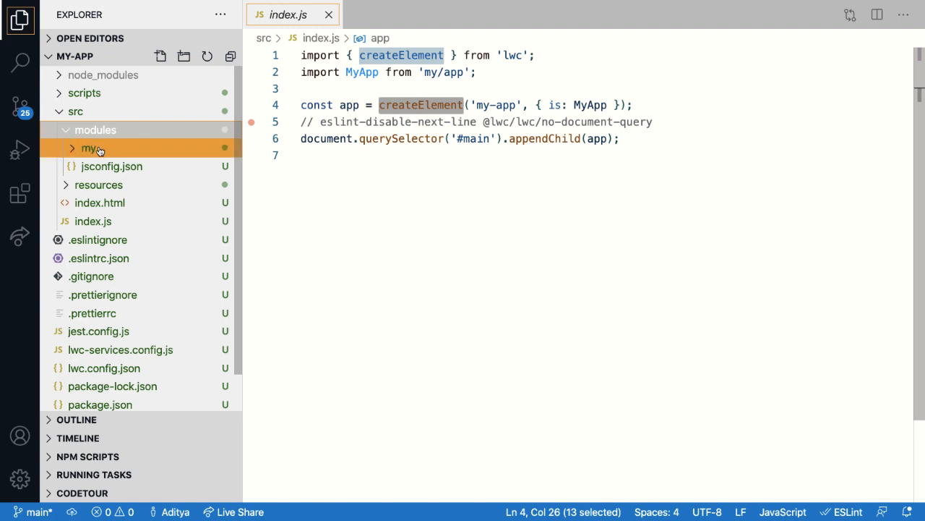
mouse_move(88, 148)
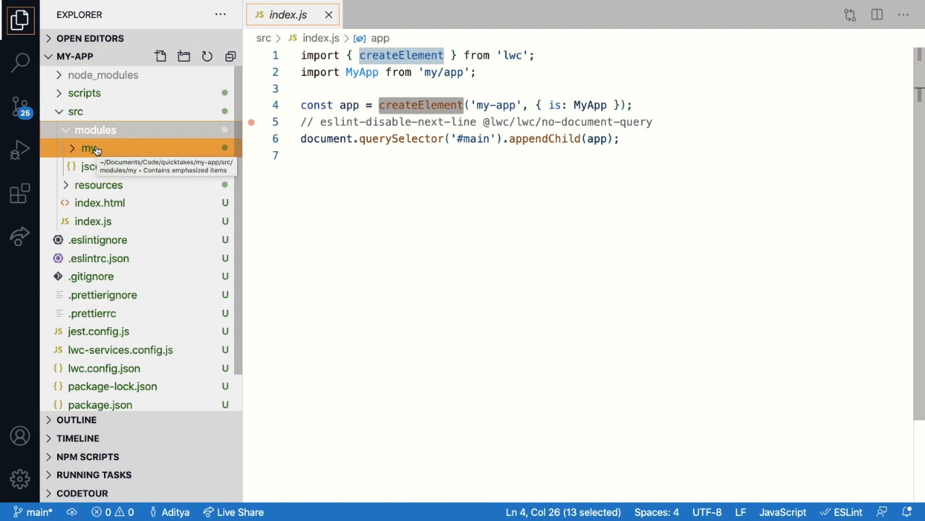
left_click(87, 148)
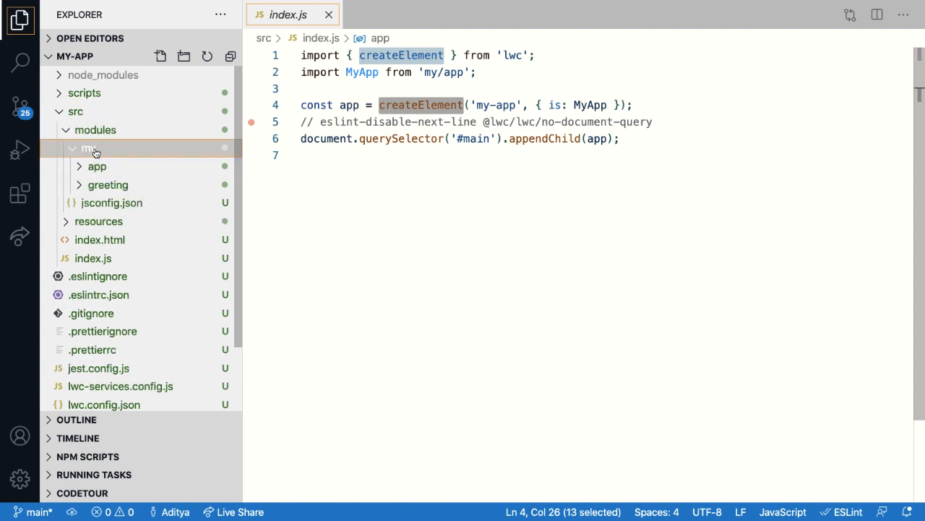
left_click(97, 166)
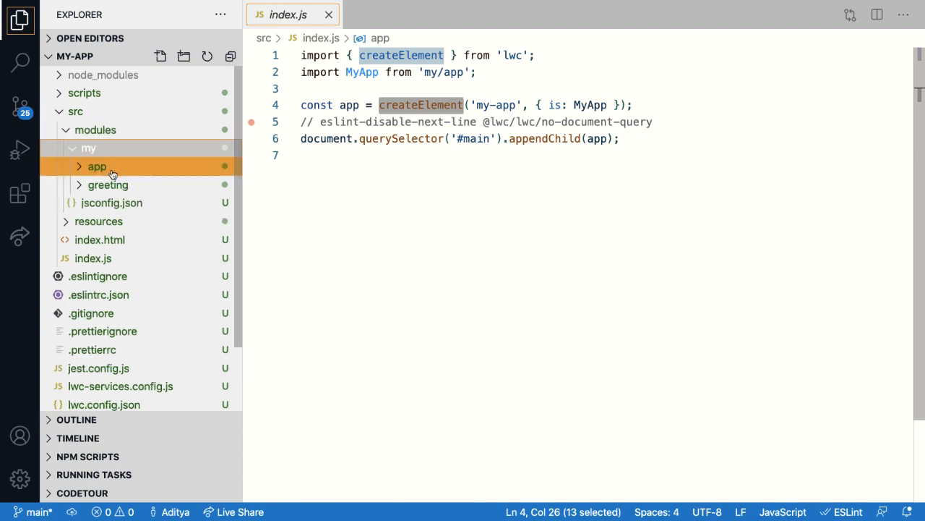
left_click(108, 184)
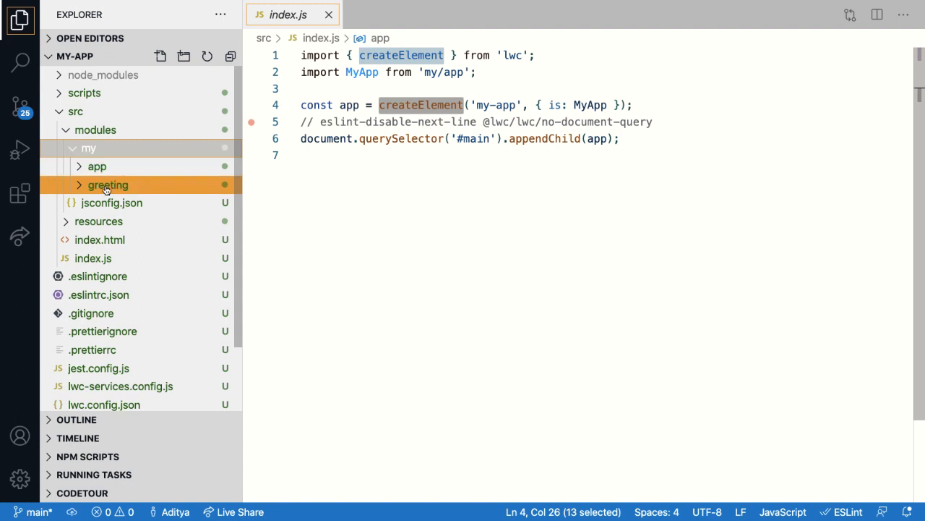
mouse_move(107, 185)
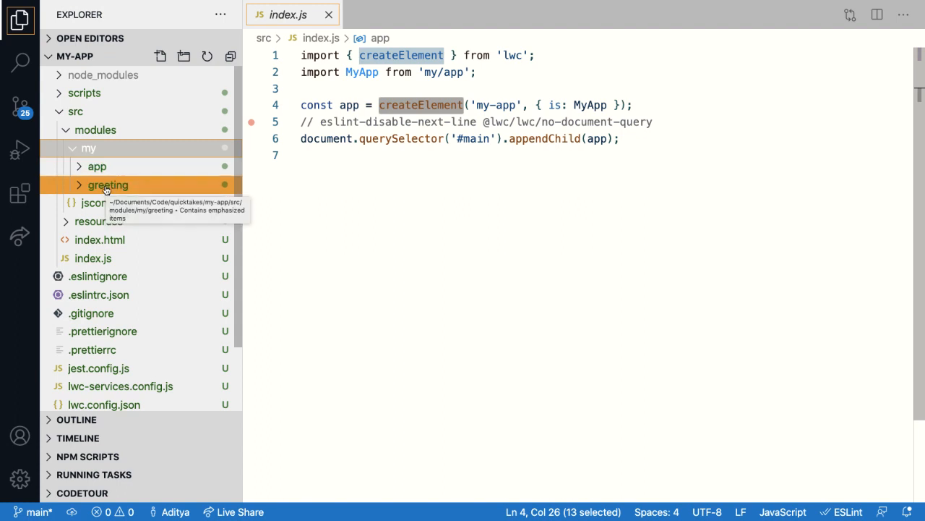
left_click(96, 166)
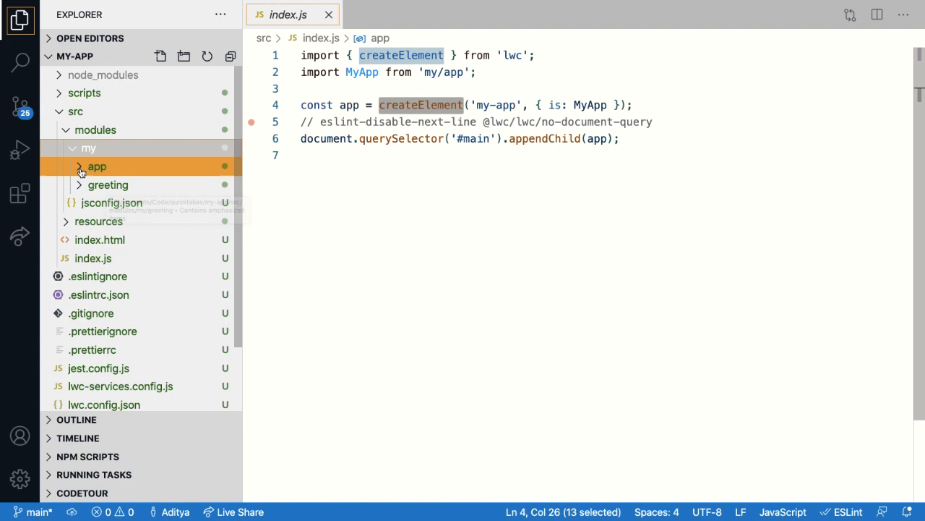
left_click(96, 166)
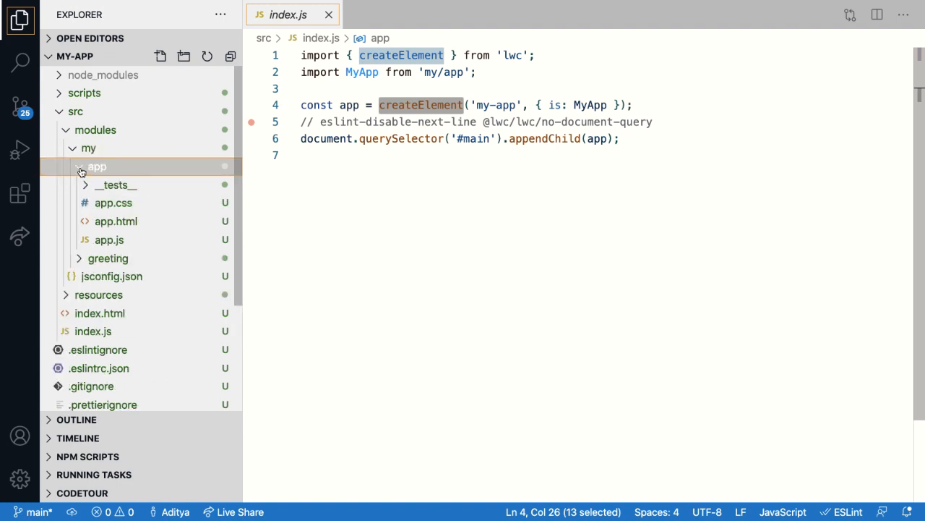
left_click(116, 221)
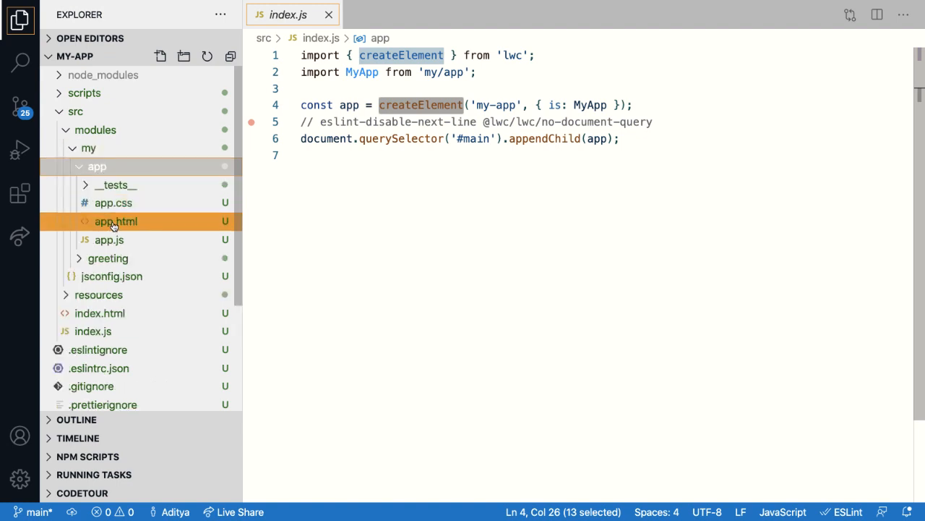
left_click(115, 221)
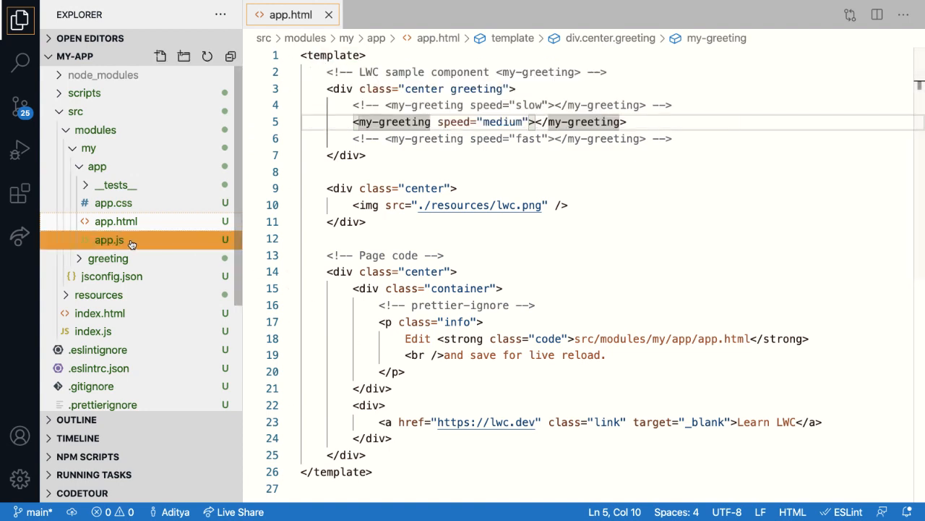
left_click(109, 239)
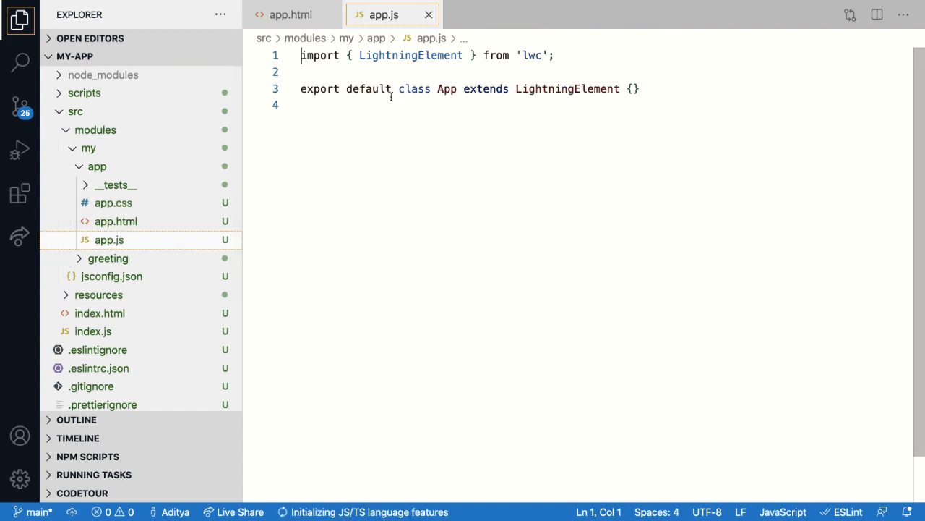
mouse_move(567, 88)
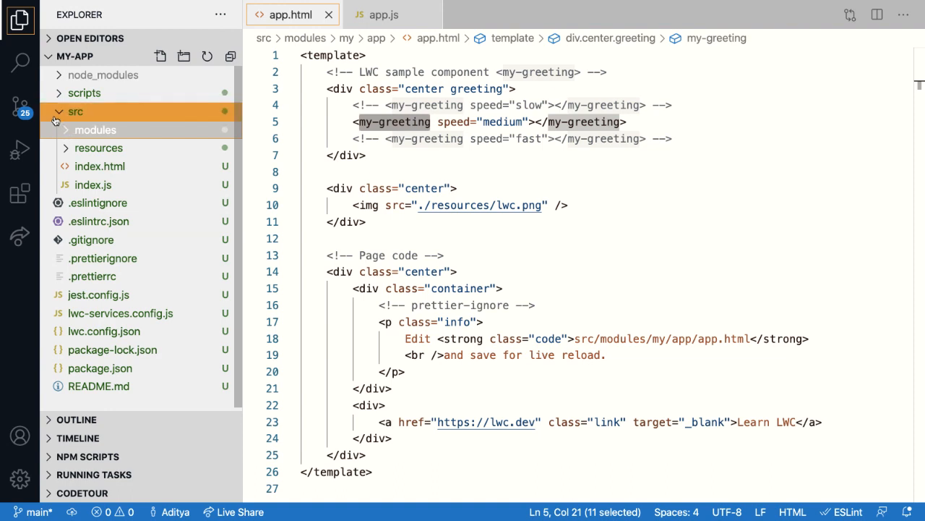
- Collapse my-app's src folder and expand the Express app's src folder
left_click(75, 111)
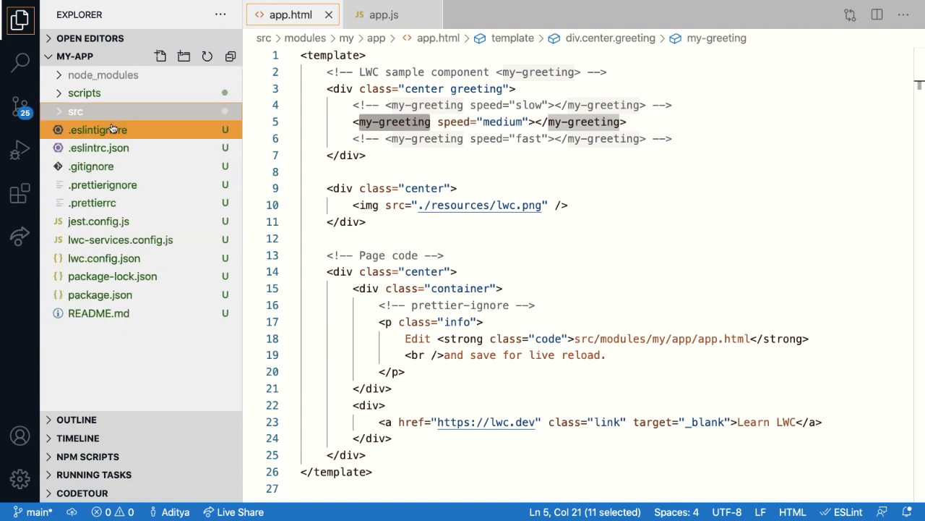
mouse_move(97, 130)
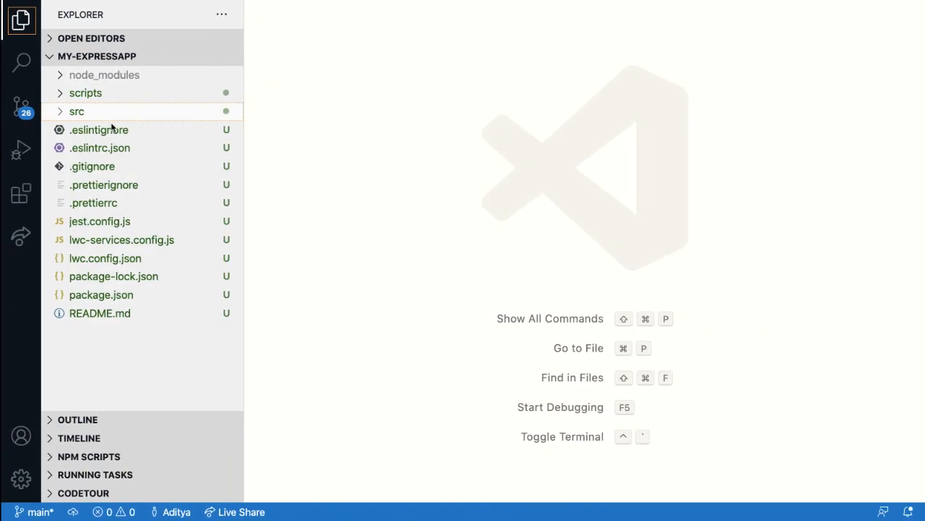
left_click(76, 112)
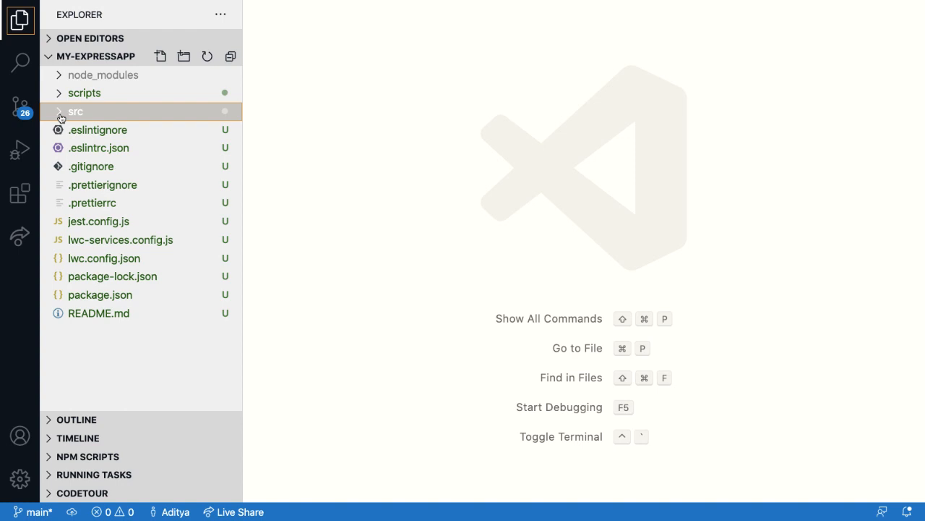
left_click(76, 111)
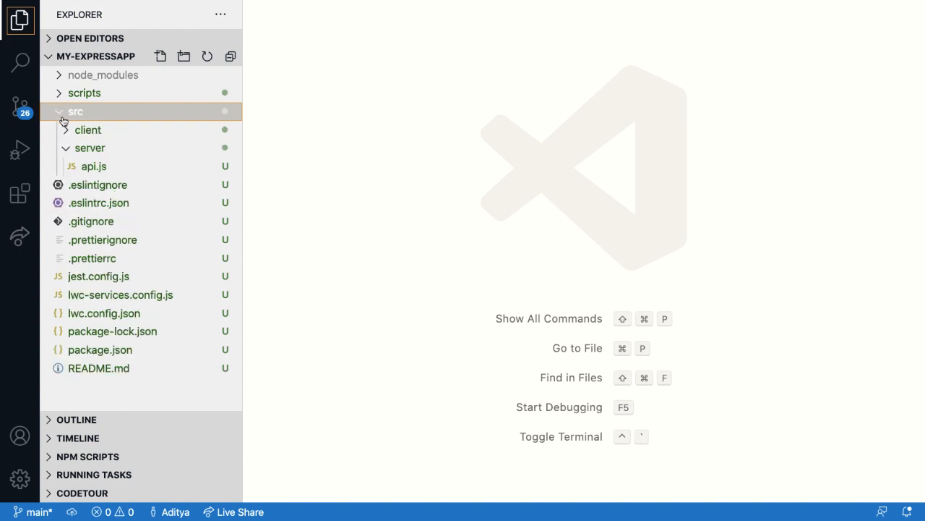
- Browse the Express app's client and server folders, then return to my-app
left_click(90, 148)
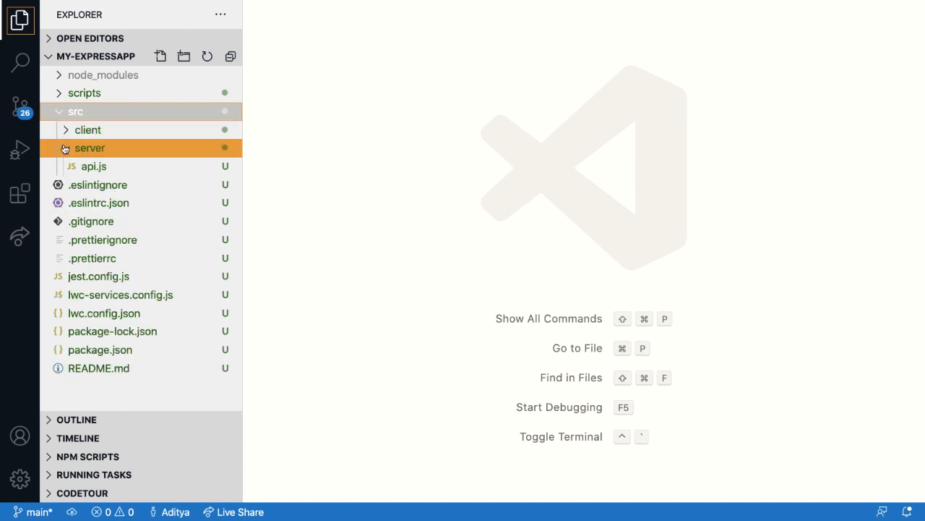
left_click(90, 148)
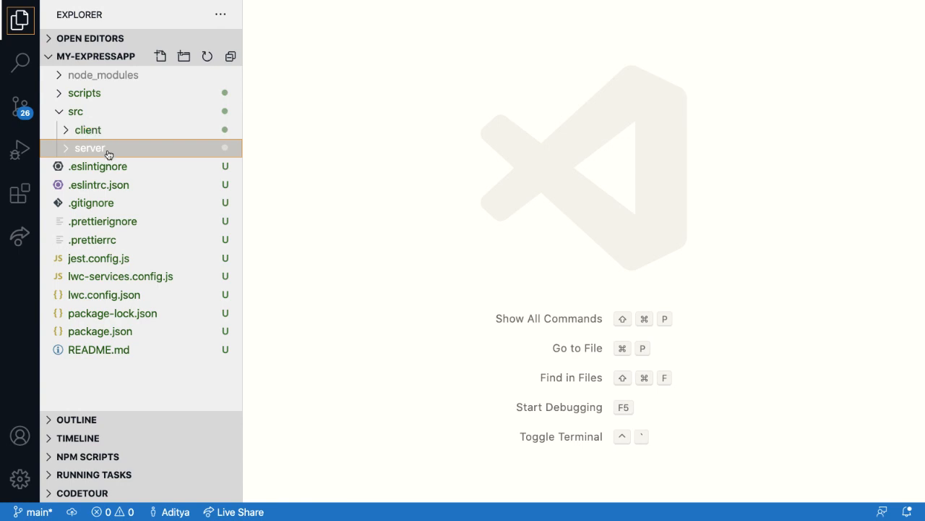
left_click(87, 129)
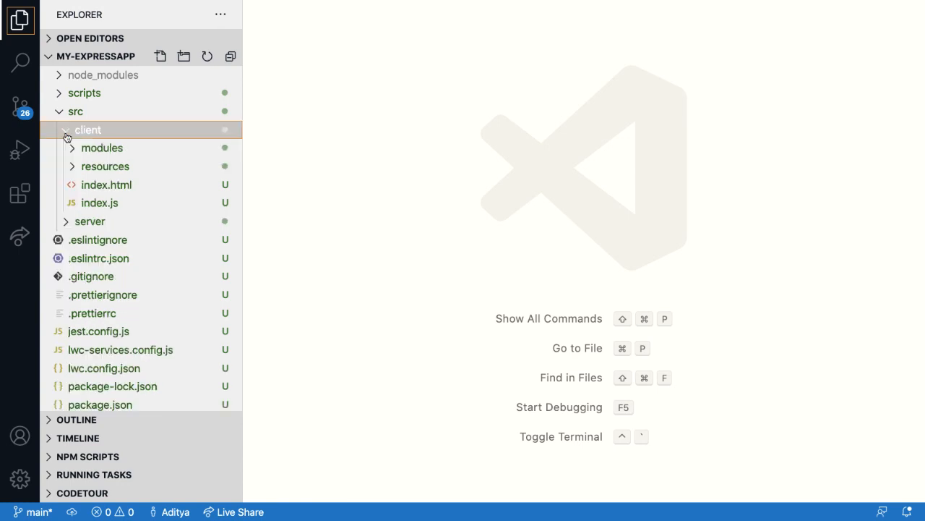
left_click(102, 148)
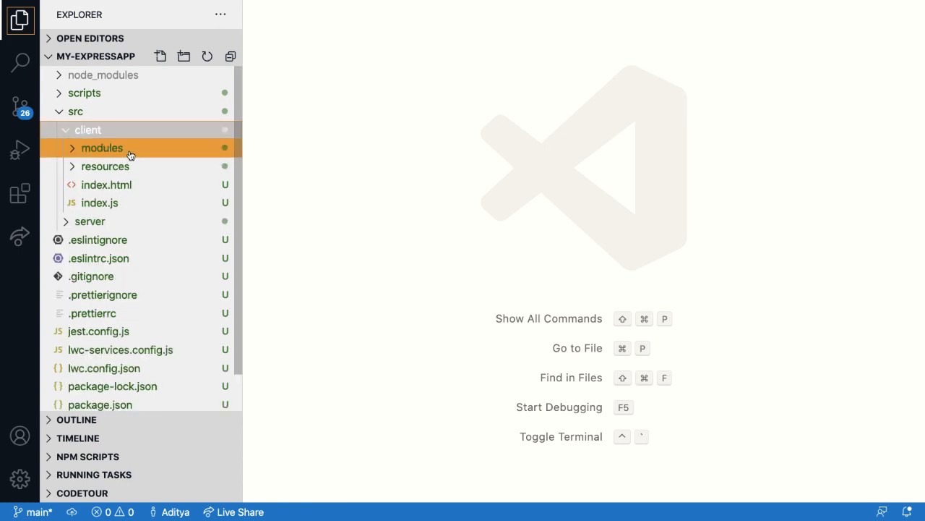
left_click(100, 202)
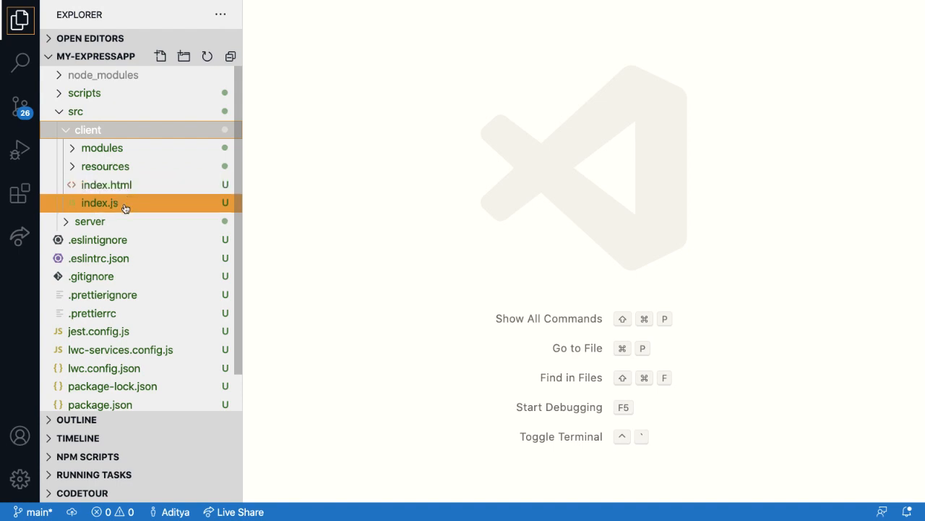
left_click(90, 221)
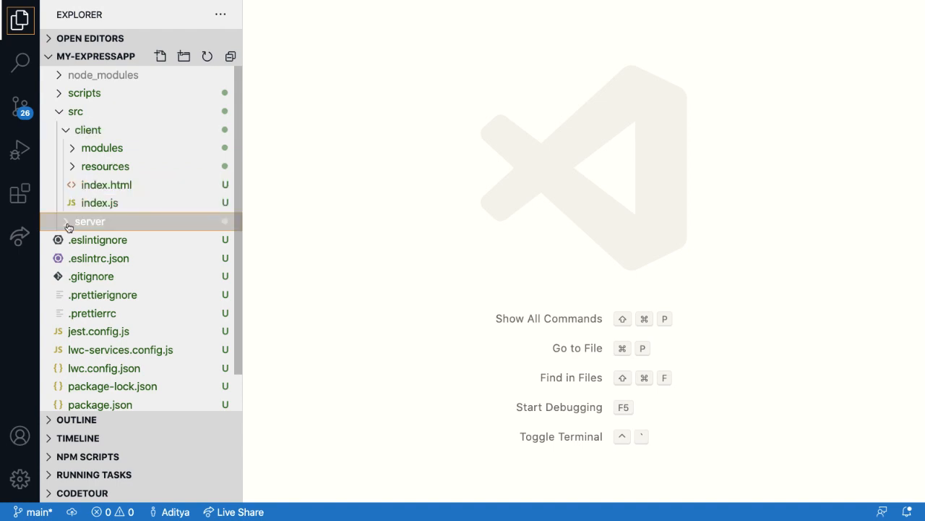
left_click(89, 221)
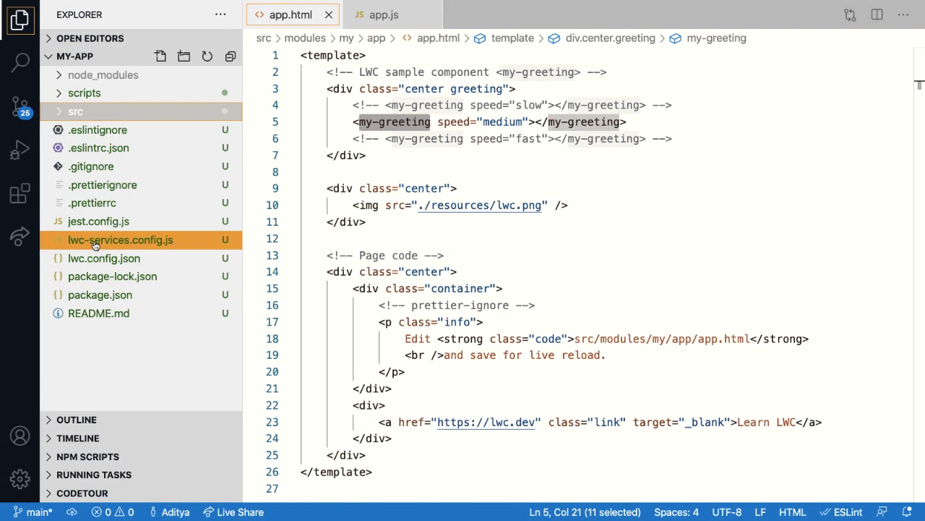
- Open .prettierrc and .prettierignore from the Explorer
left_click(98, 148)
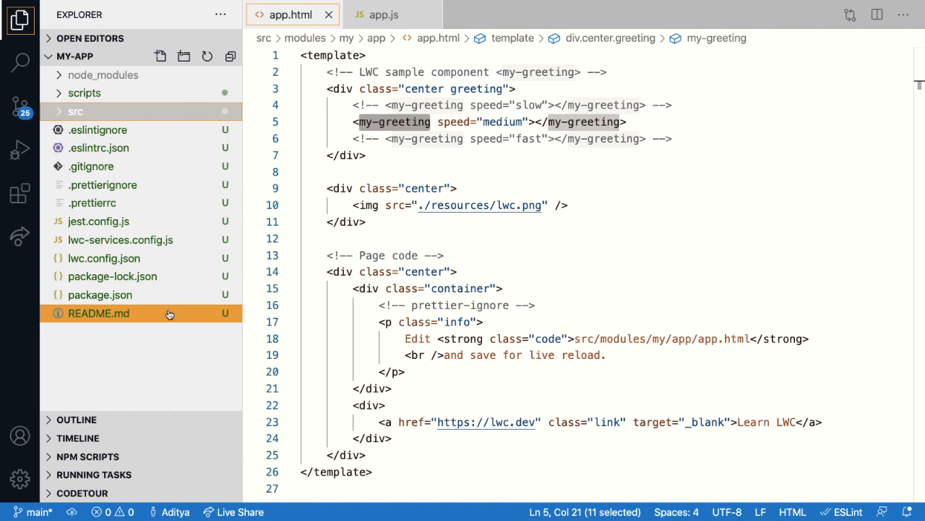
left_click(92, 202)
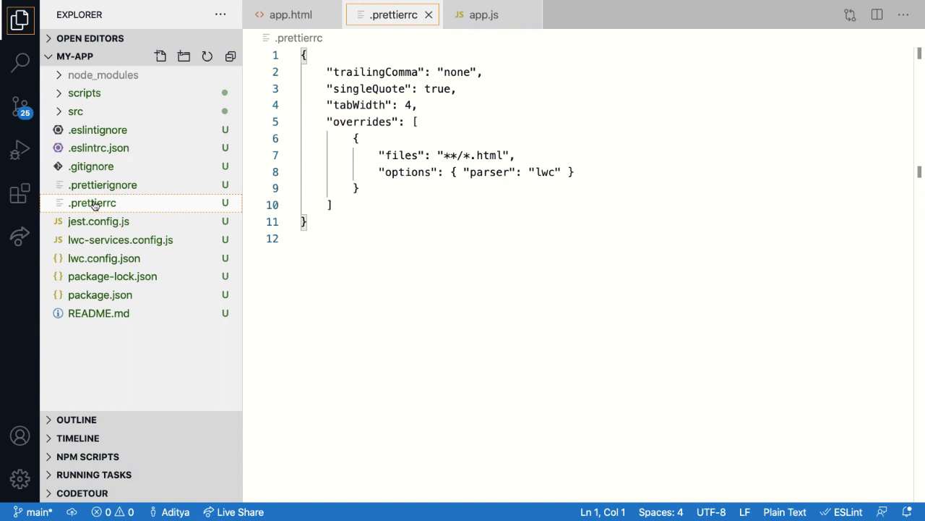
left_click(103, 184)
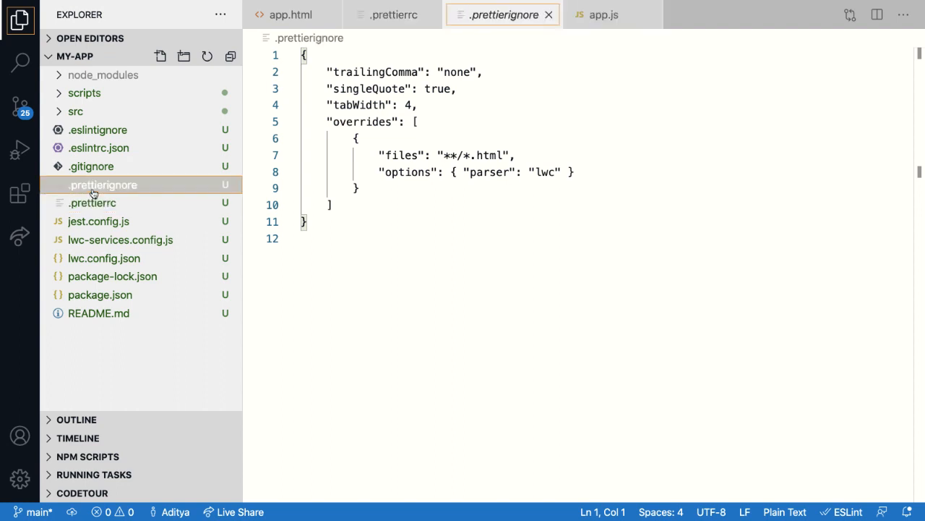
left_click(103, 184)
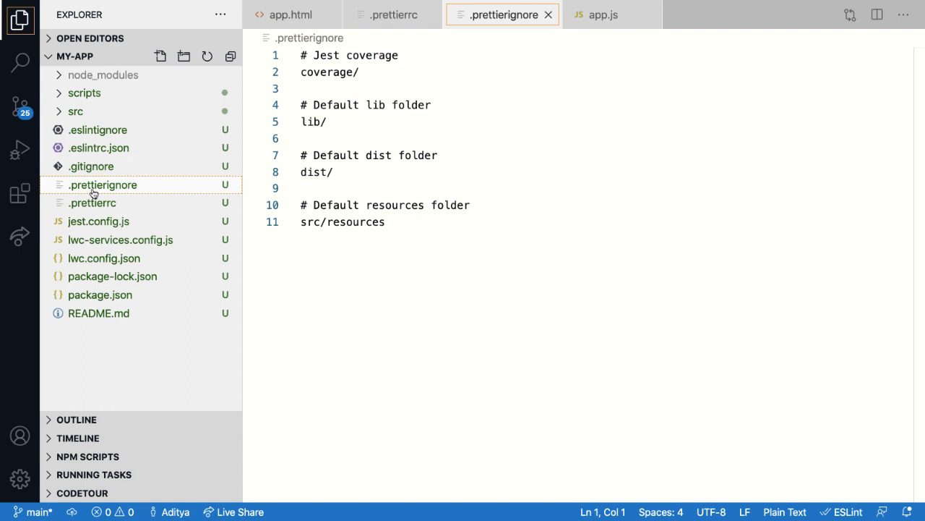
- Open jest.config.js, .eslintrc.json and .eslintignore
left_click(98, 221)
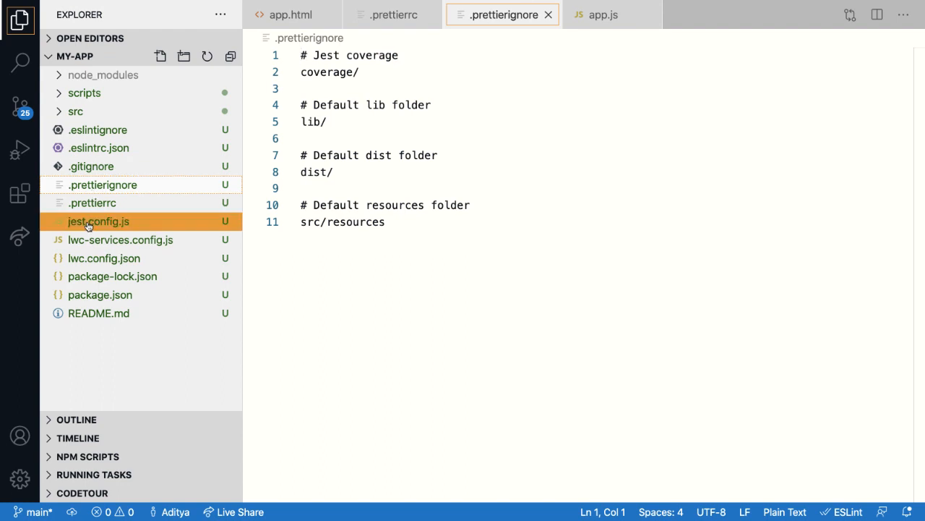
mouse_move(98, 222)
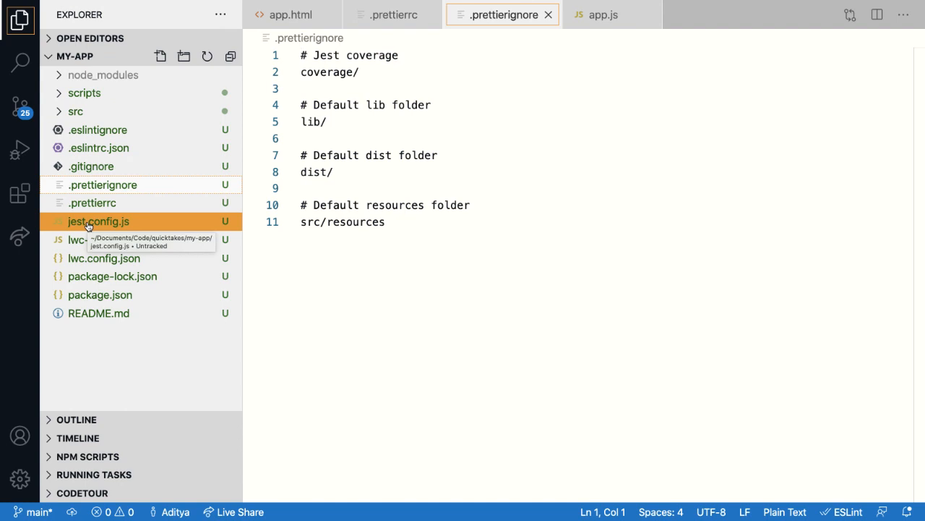
left_click(97, 222)
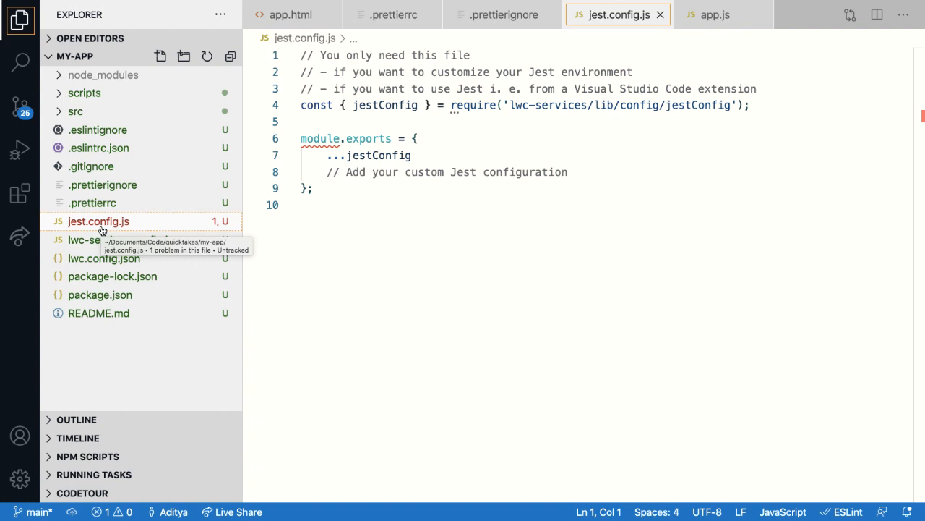
left_click(99, 148)
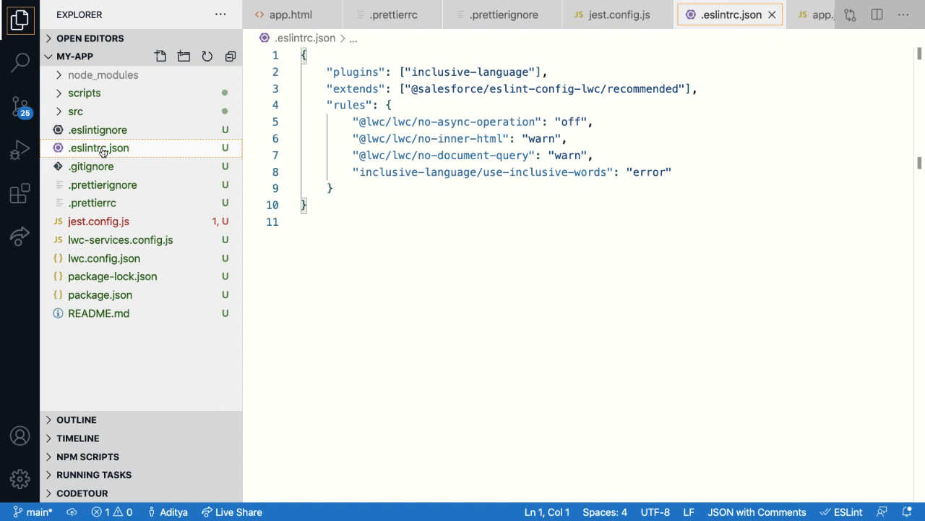
left_click(97, 130)
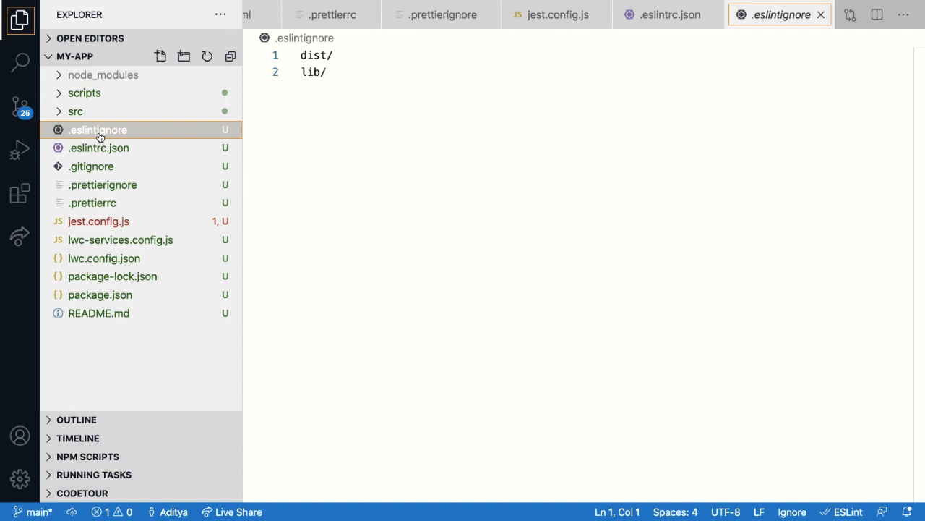
left_click(103, 258)
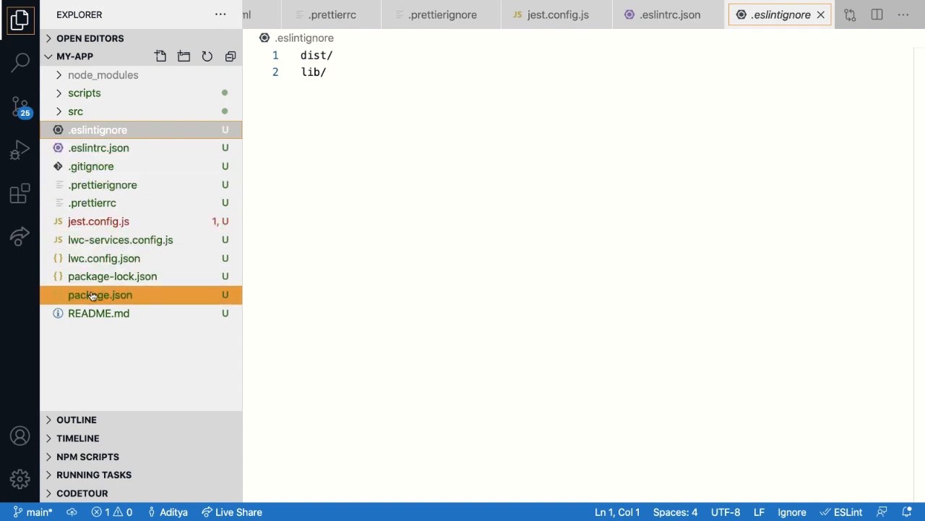
- Inspect lwc-services ^2.2.2 in package.json, then open lwc-services.config.js
left_click(99, 294)
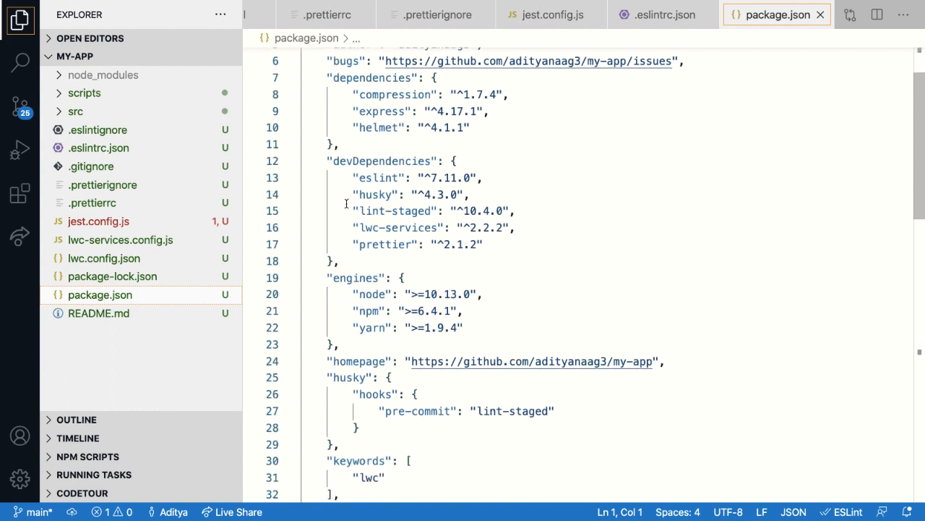
mouse_move(341, 268)
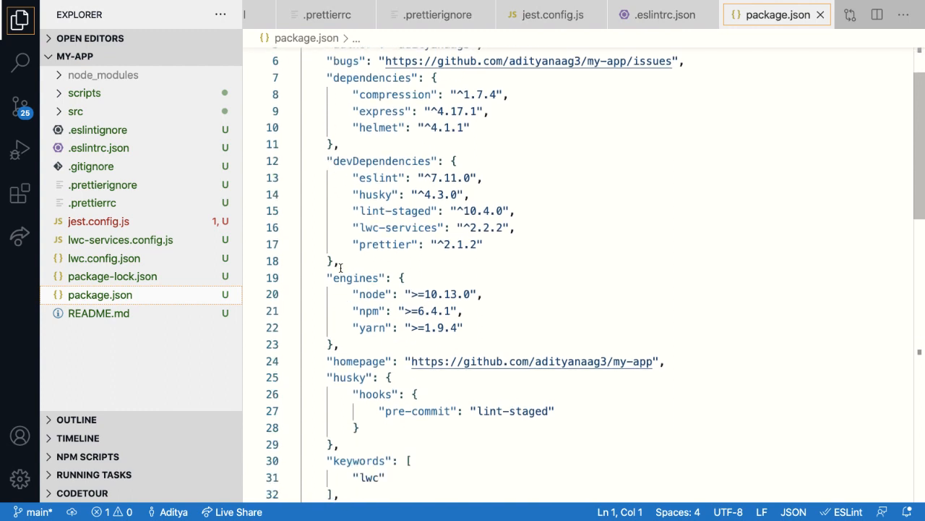
double_click(397, 227)
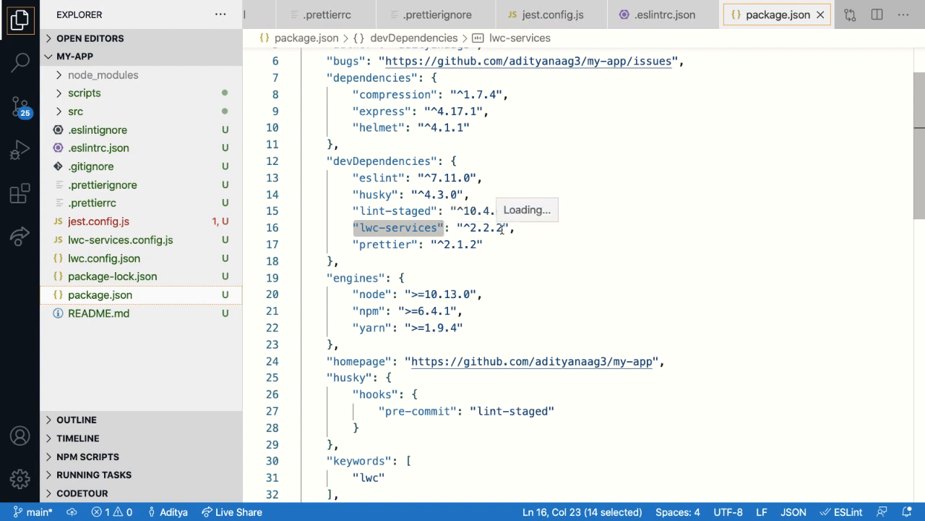
mouse_move(398, 227)
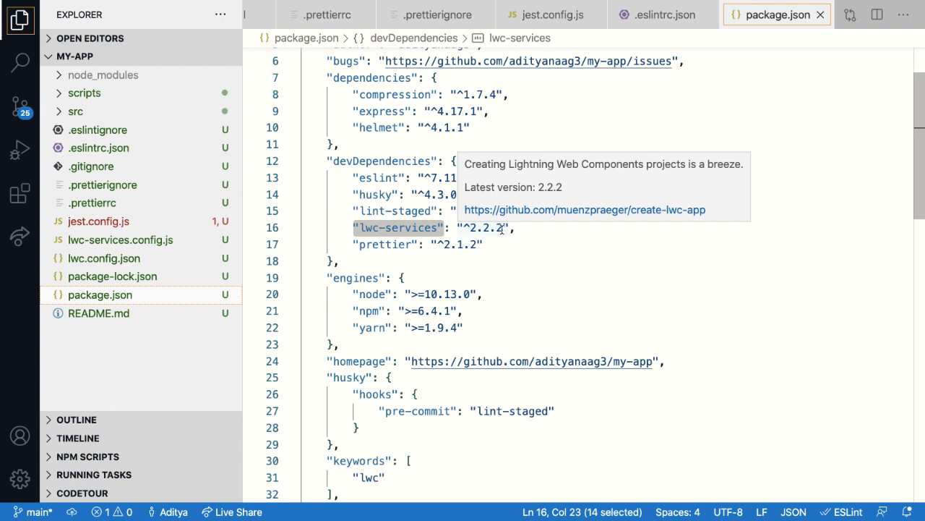
left_click(514, 227)
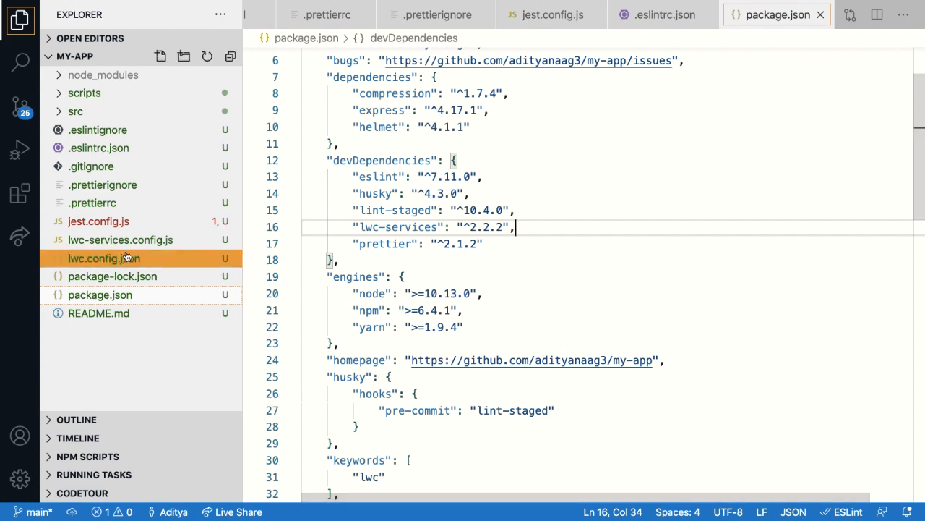
mouse_move(120, 240)
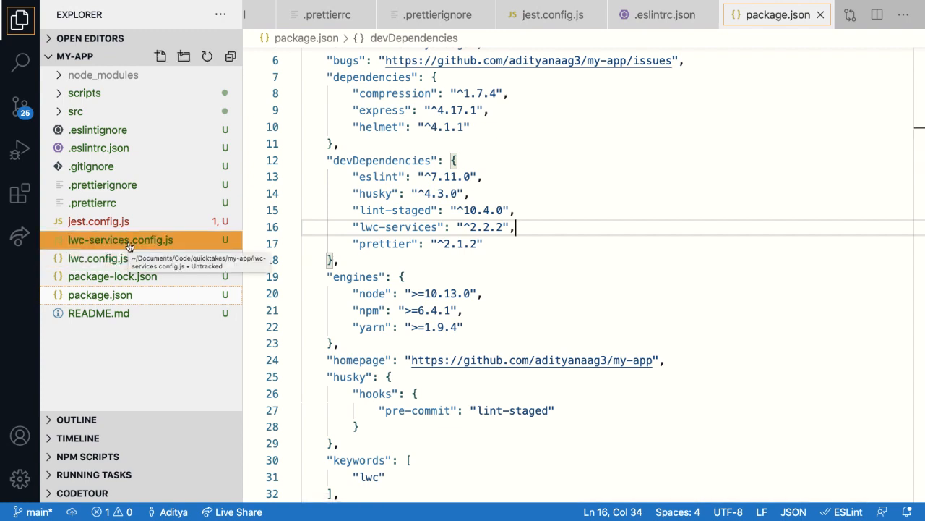
left_click(120, 239)
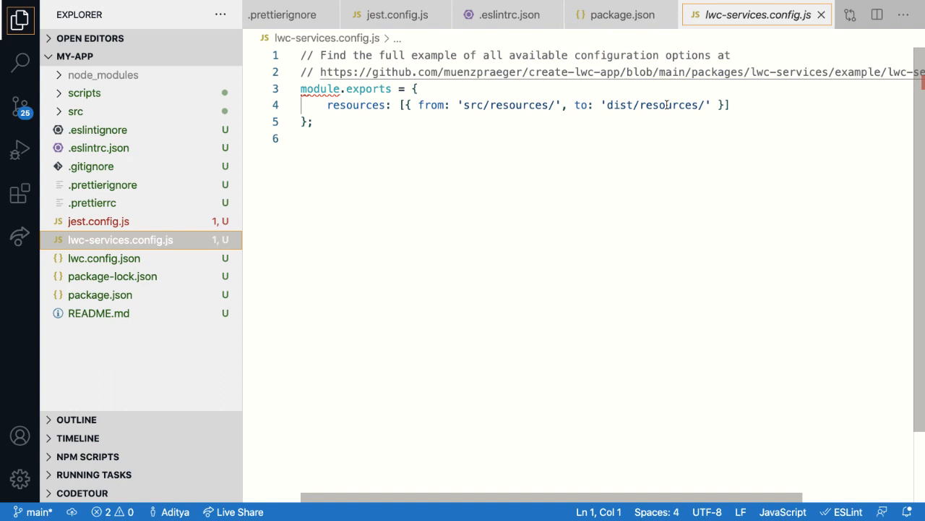
mouse_move(604, 75)
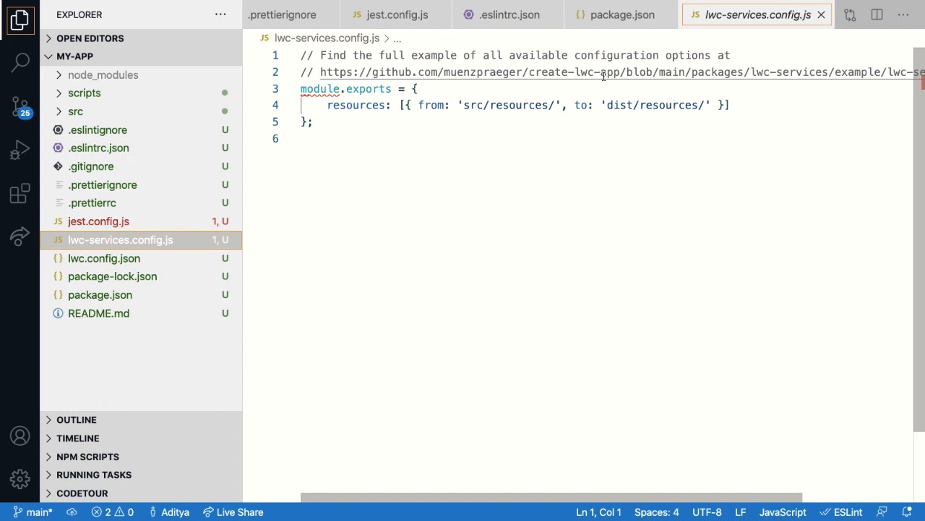
mouse_move(553, 71)
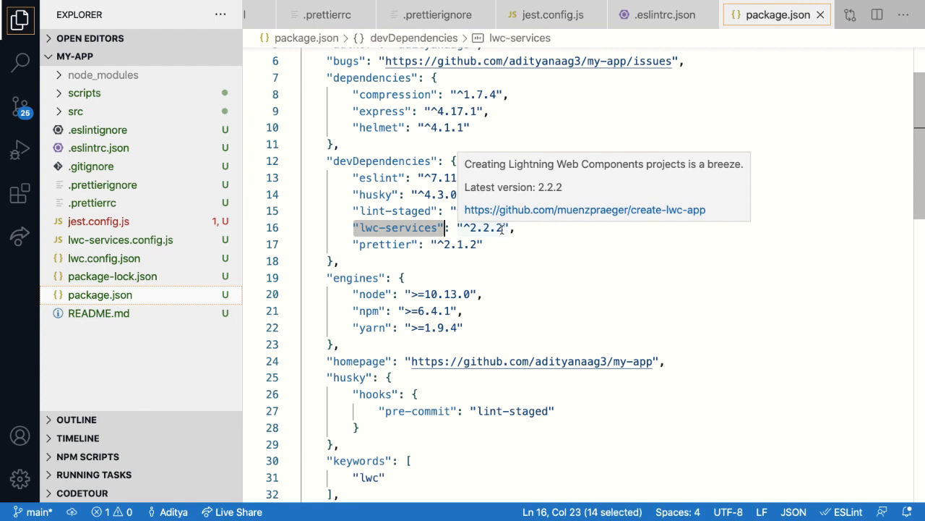
- Scroll to package.json's scripts and highlight the build, serve and watch script names
scroll("down", 3)
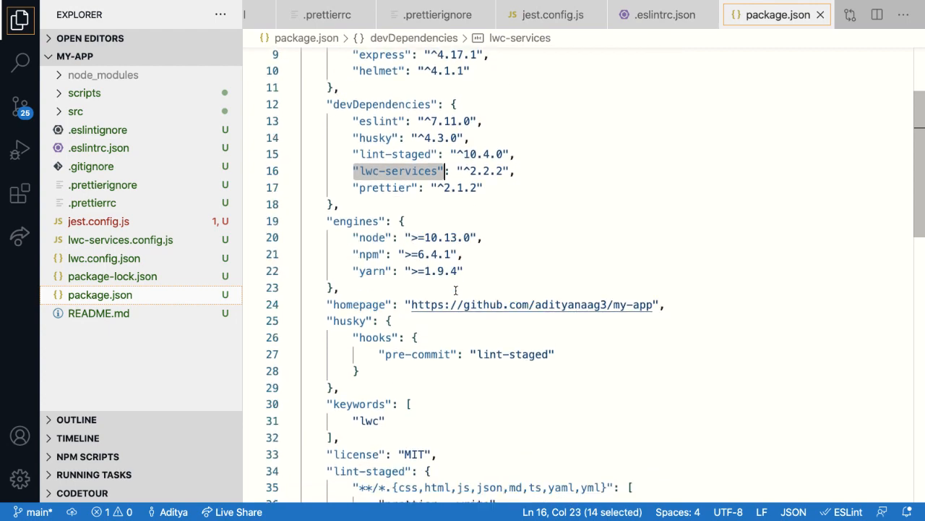
scroll("down", 3)
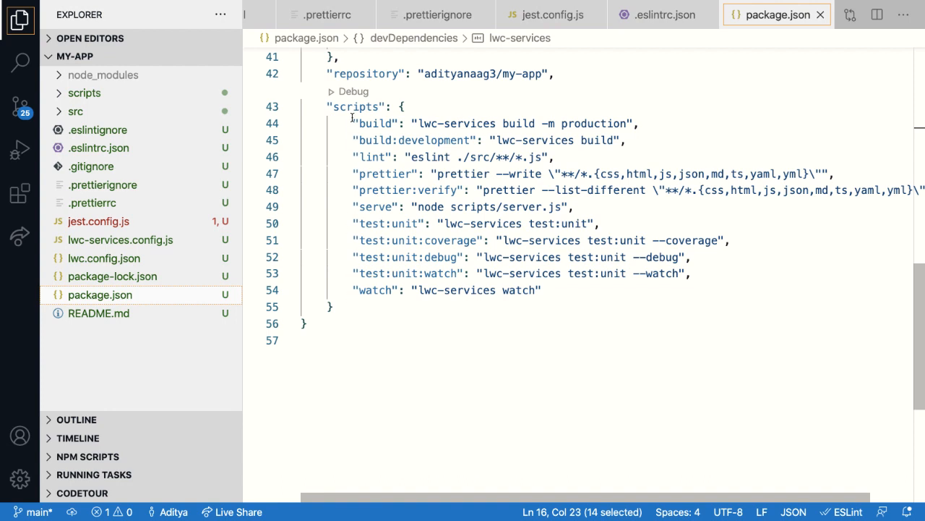
double_click(374, 123)
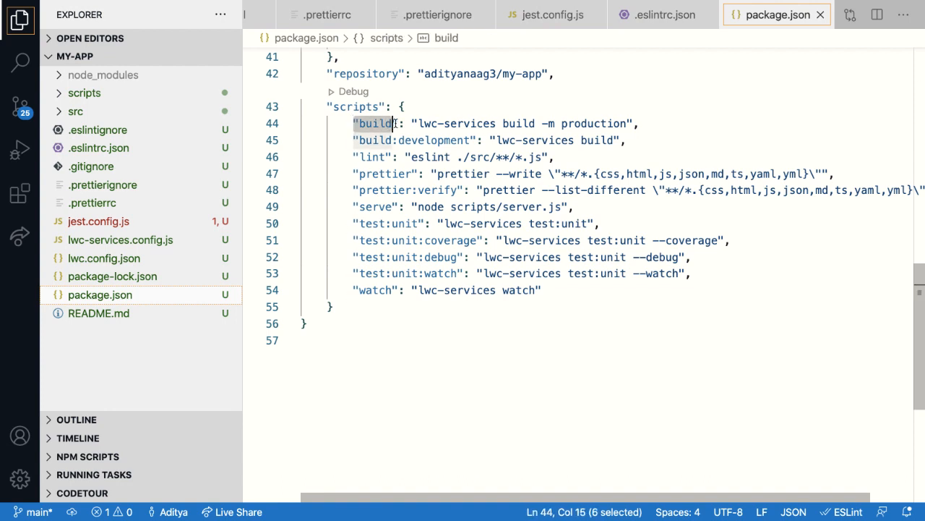
key("shift+Right")
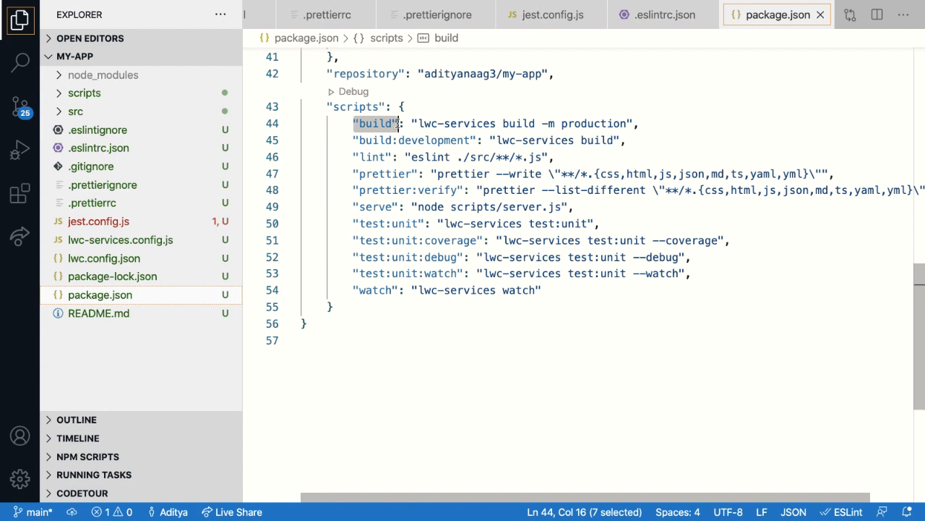
double_click(374, 207)
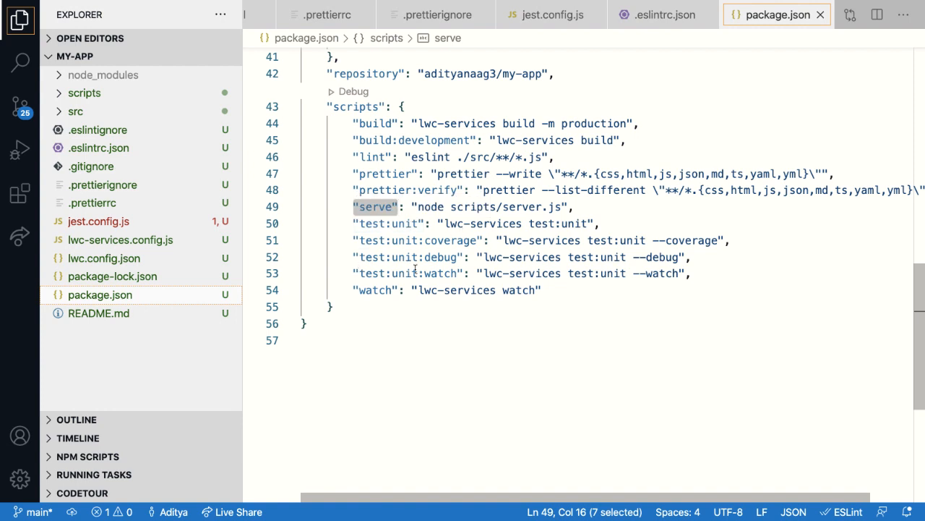
double_click(373, 290)
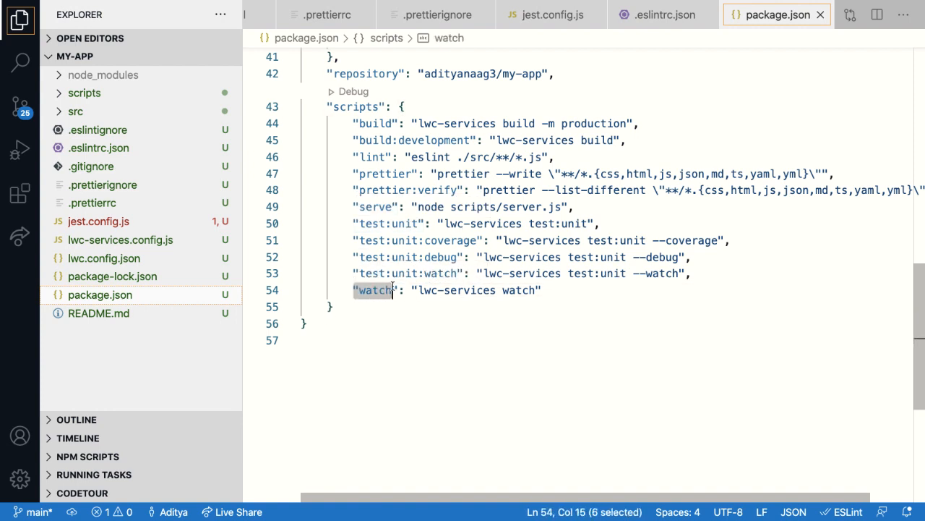
key("shift+Right")
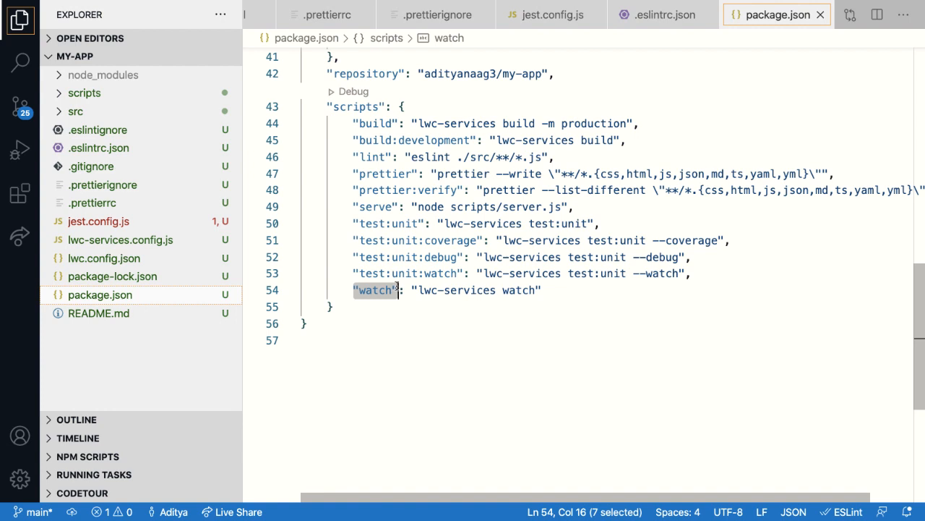
scroll("up", 3)
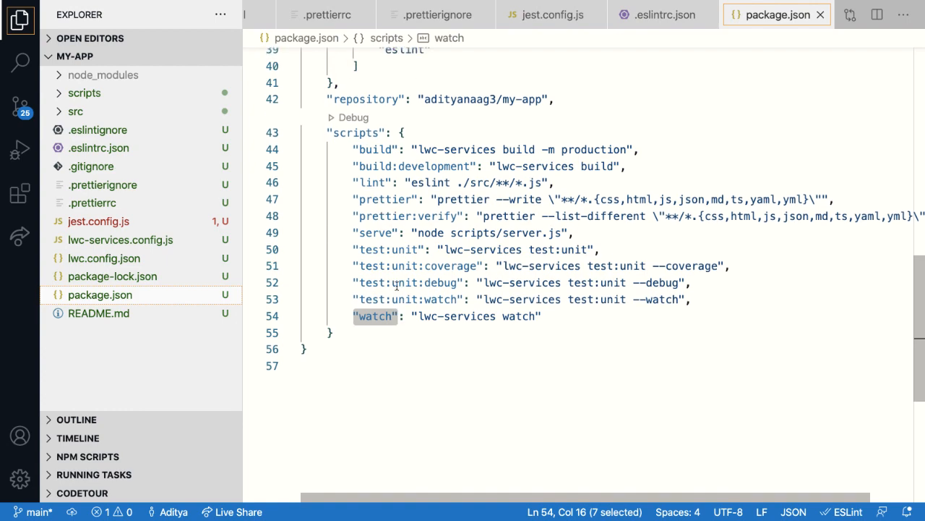
- Review package.json's husky hooks and highlight the lint-staged file rules
scroll("up", 3)
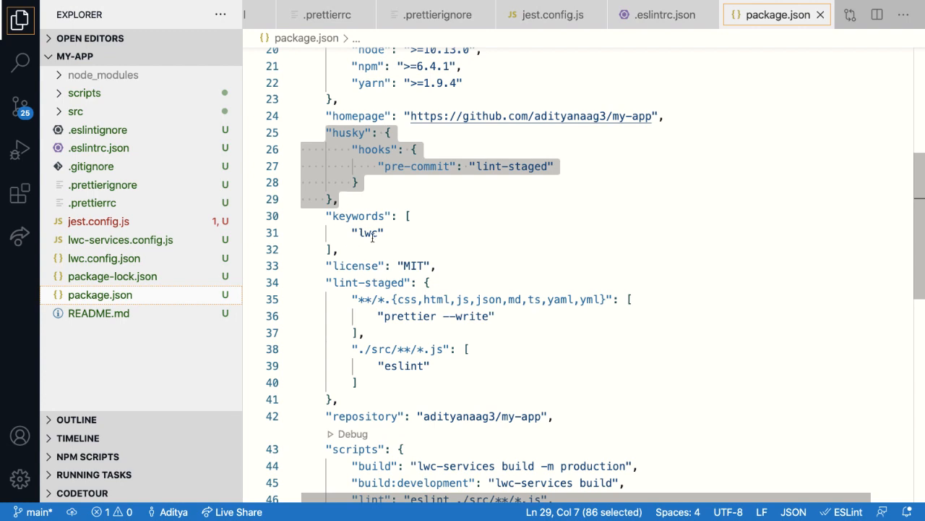
left_click(352, 300)
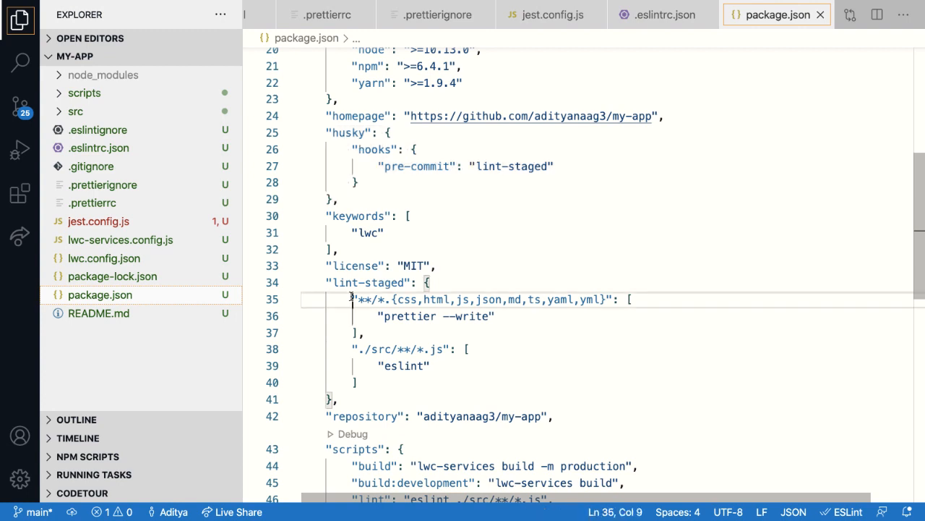
left_click_drag(352, 298, 356, 382)
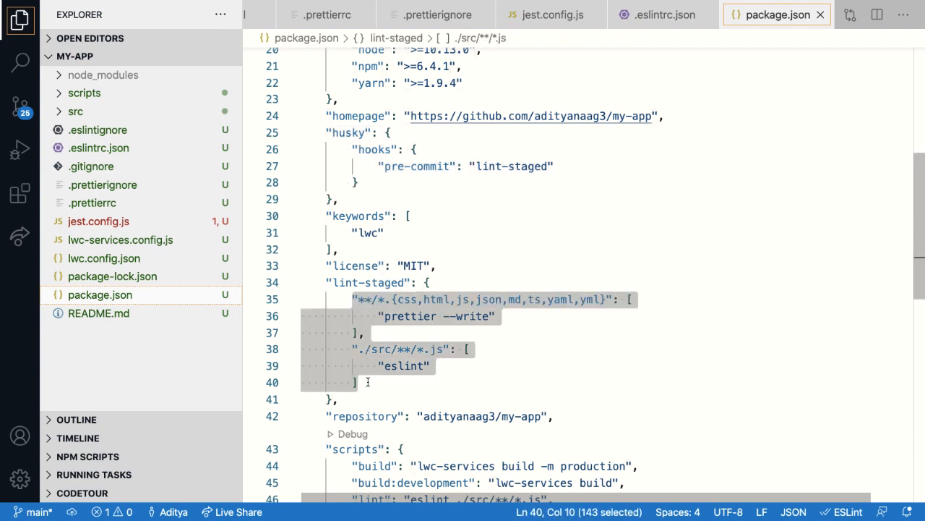
left_click(348, 349)
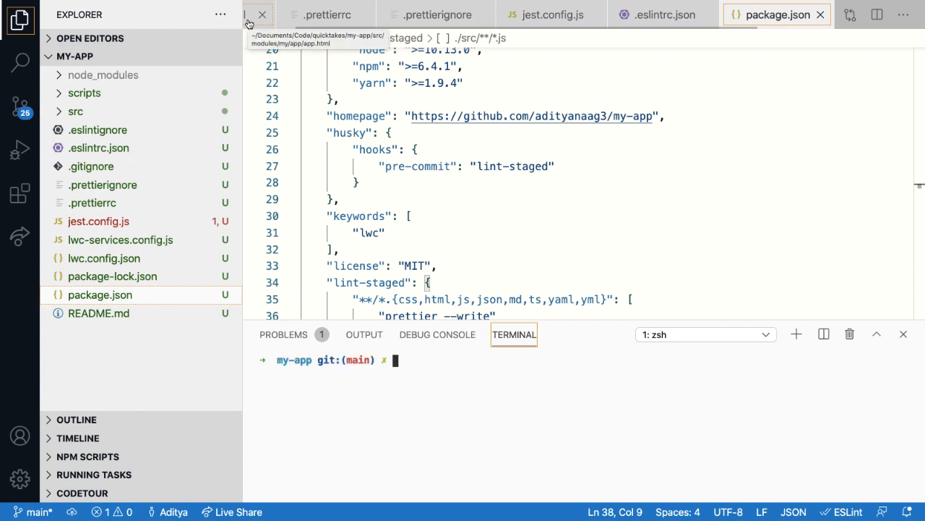
- Run 'npm run watch' in the terminal to start the Lightning Web Components build
type("npm")
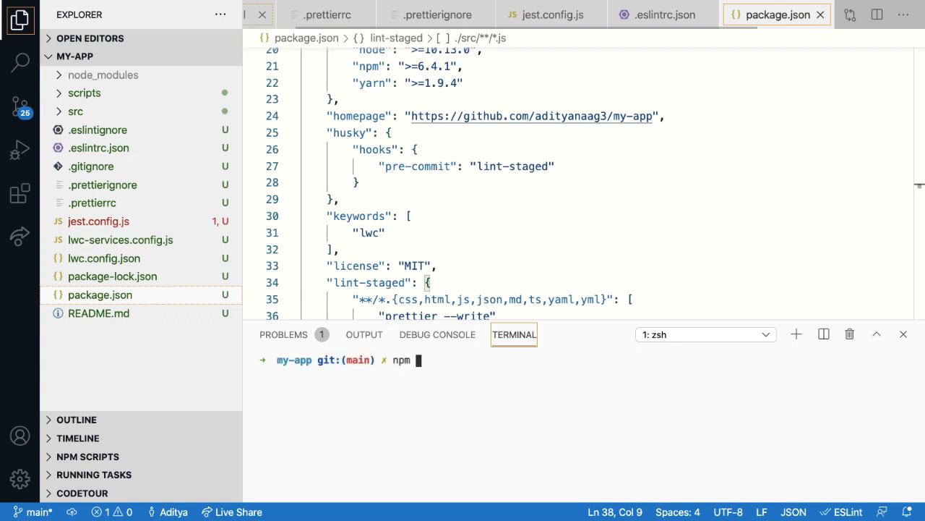
type("run watch")
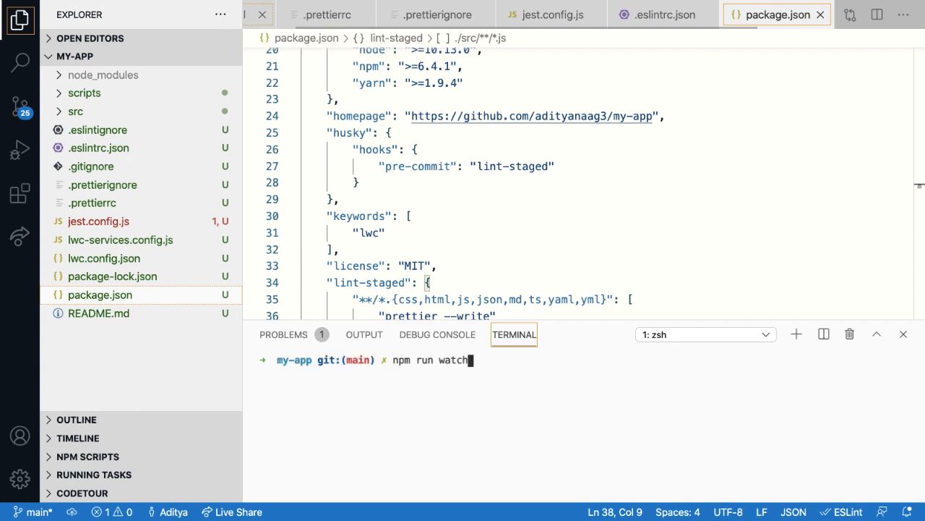
key("Return")
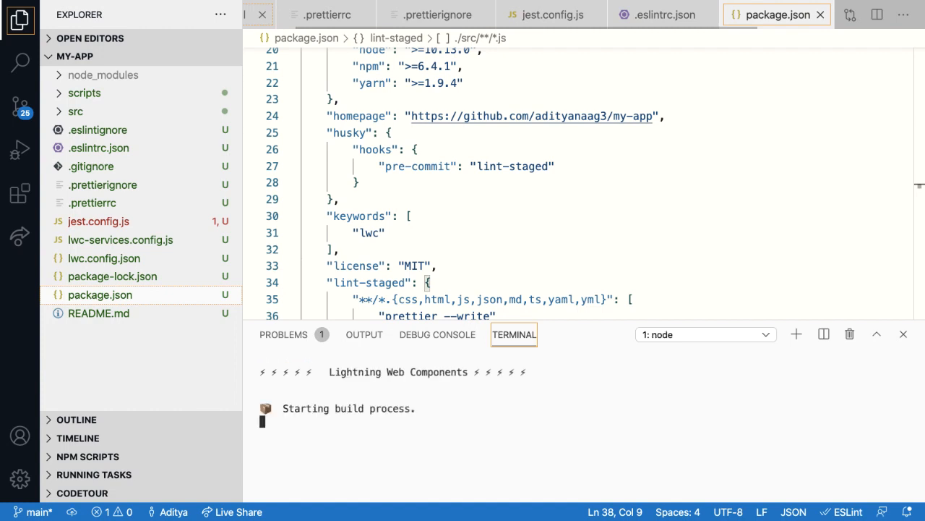